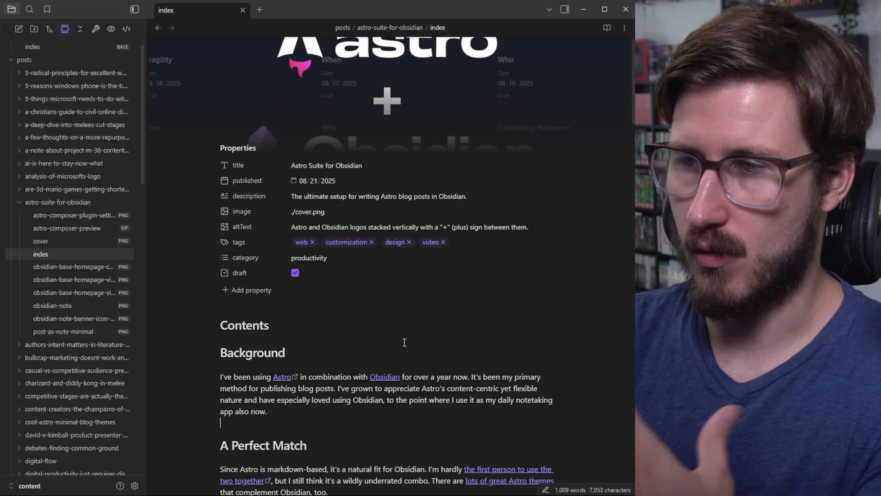
# - Scroll through the best-link-in-bio post's properties and service comparison content
pyautogui.scroll(-3)
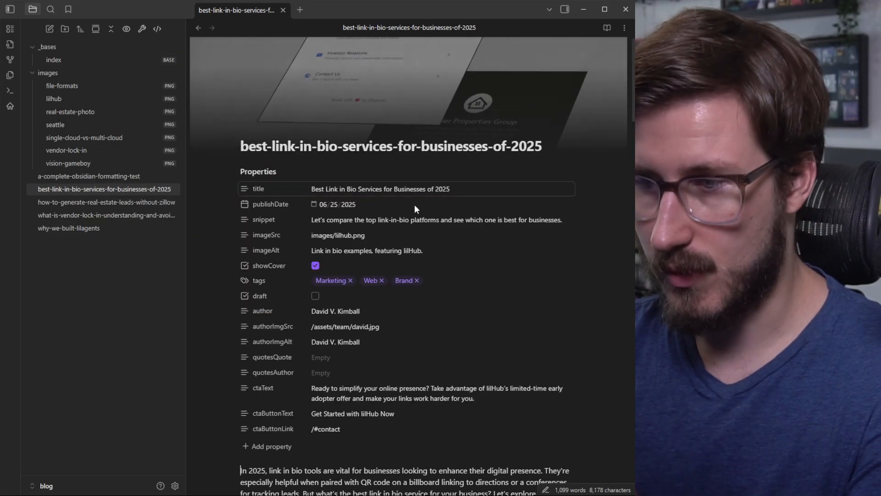
pyautogui.scroll(-3)
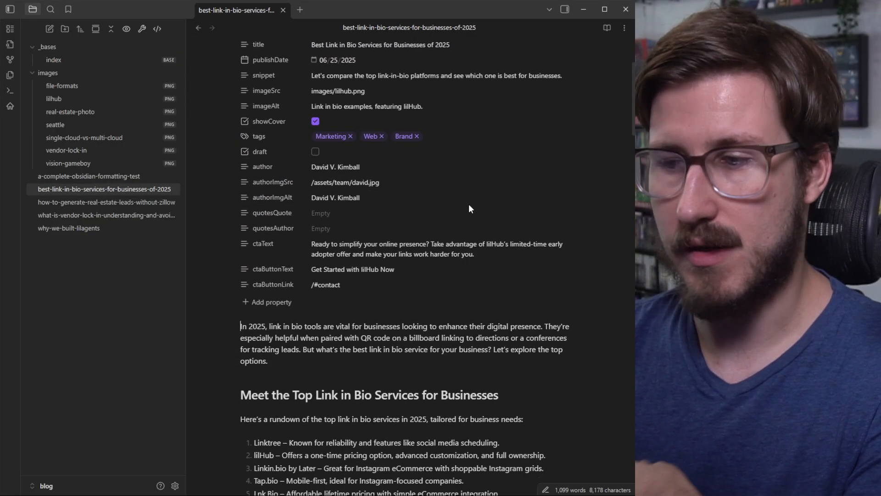
pyautogui.scroll(-3)
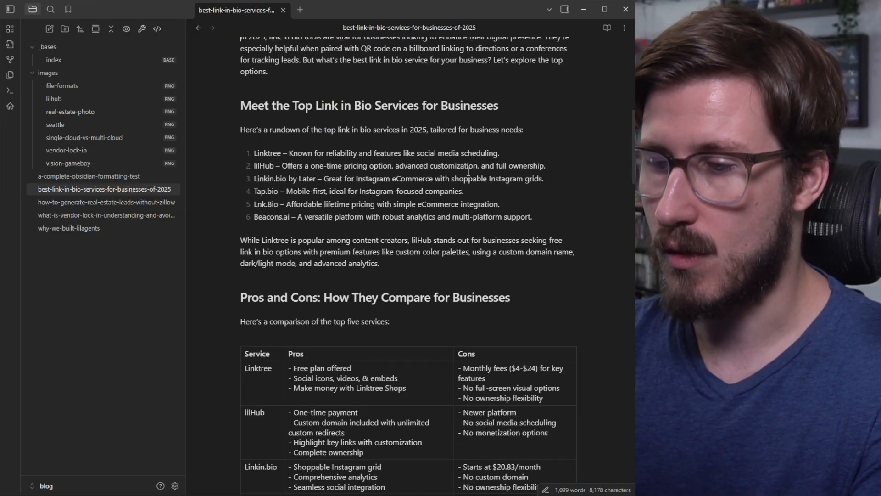
pyautogui.scroll(-3)
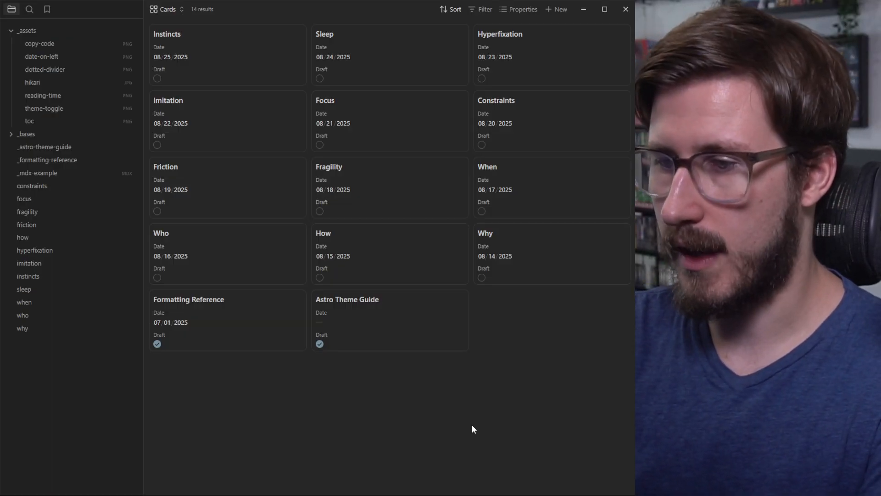
# - Create a new blog post titled 'Example' from the Bases cards view
pyautogui.click(555, 10)
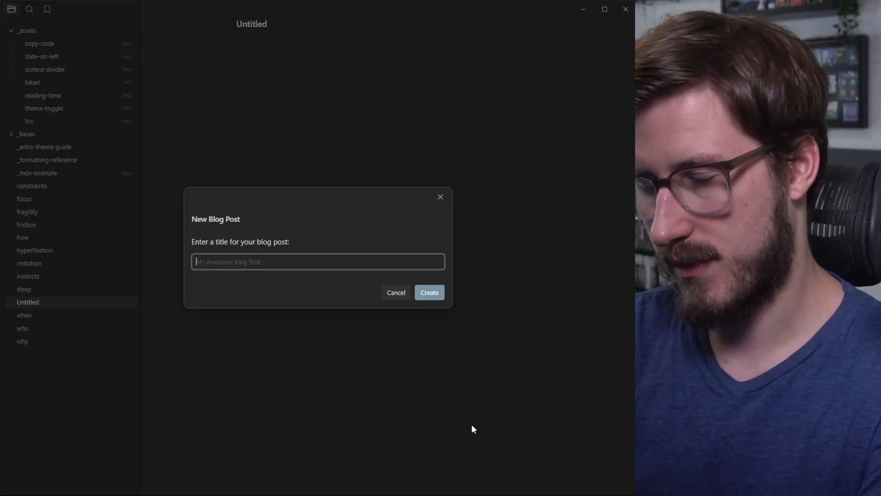
pyautogui.write('Example')
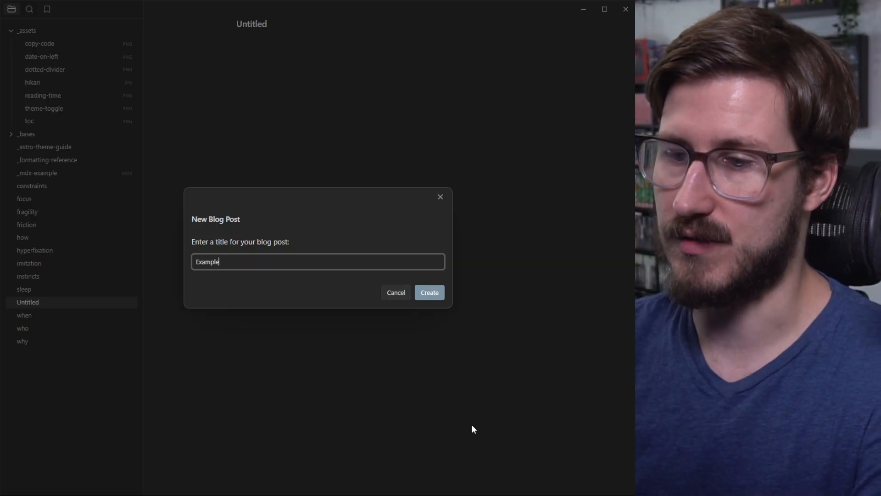
pyautogui.click(430, 293)
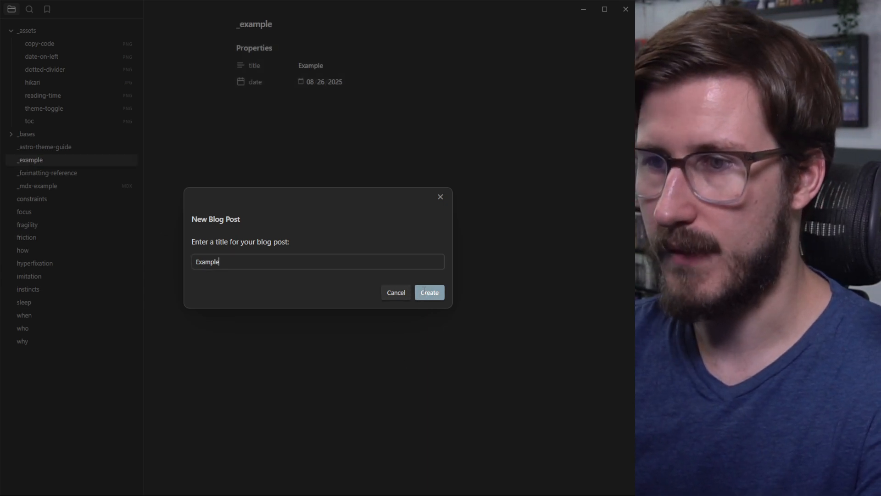
pyautogui.click(430, 293)
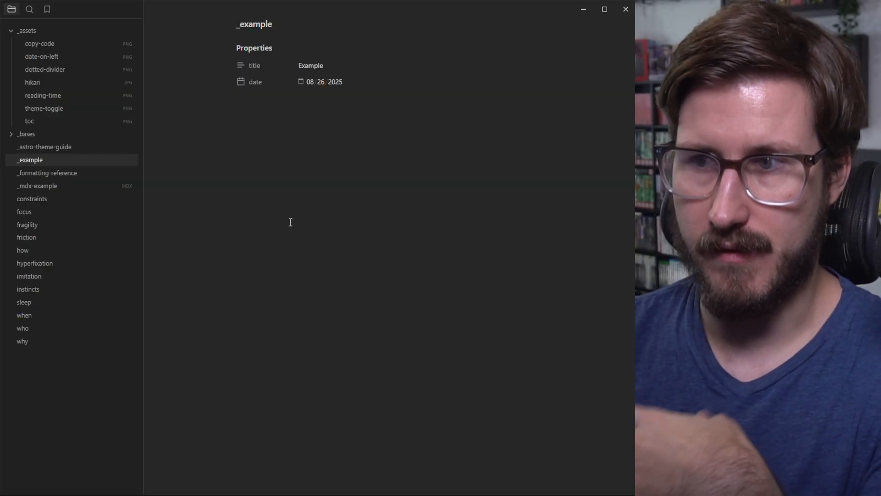
pyautogui.moveTo(316, 212)
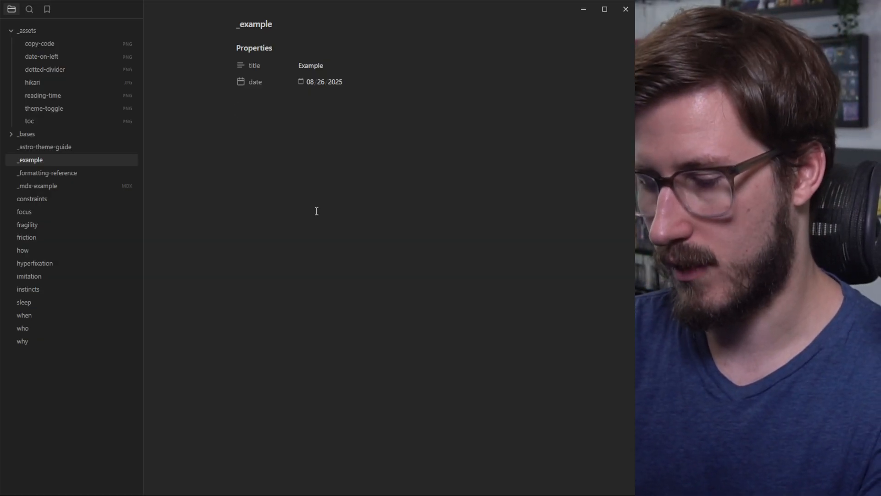
# - Add an '## Example Heading' and a [[focus]] wikilink to the Focus note
pyautogui.write('## E')
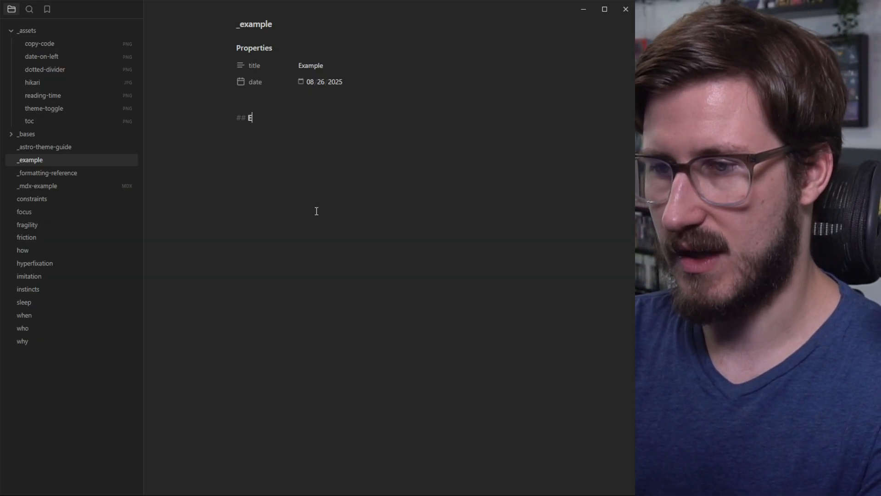
pyautogui.write('xample Heading')
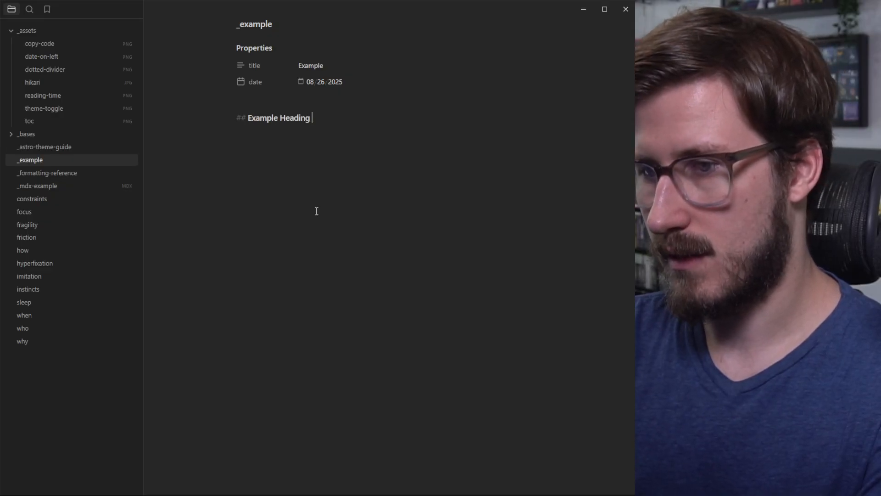
pyautogui.press('Enter')
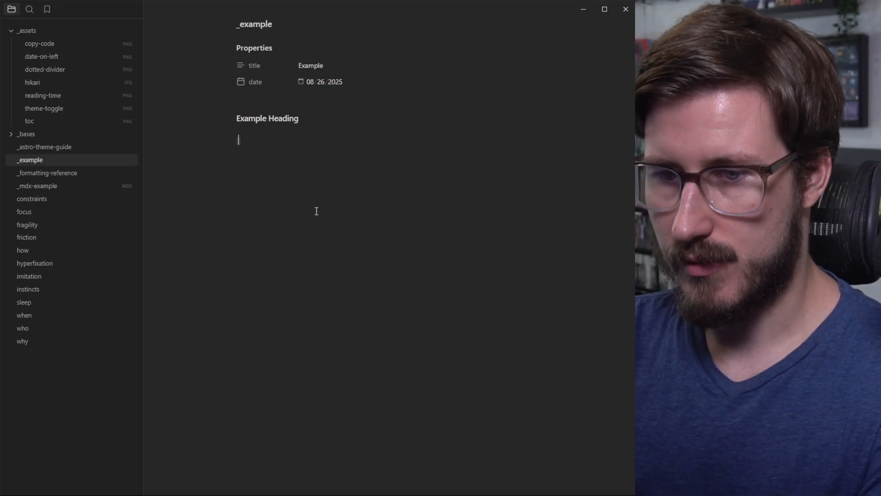
pyautogui.write('[[focus')
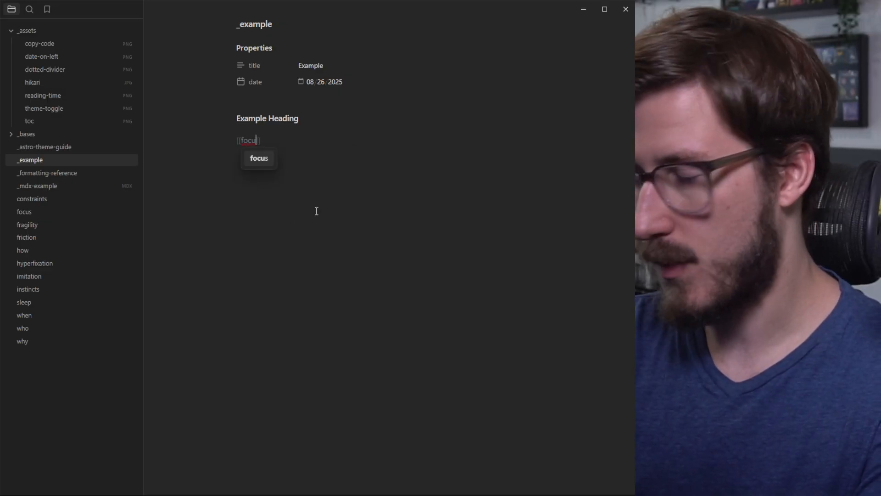
pyautogui.click(259, 158)
pyautogui.write('mountains')
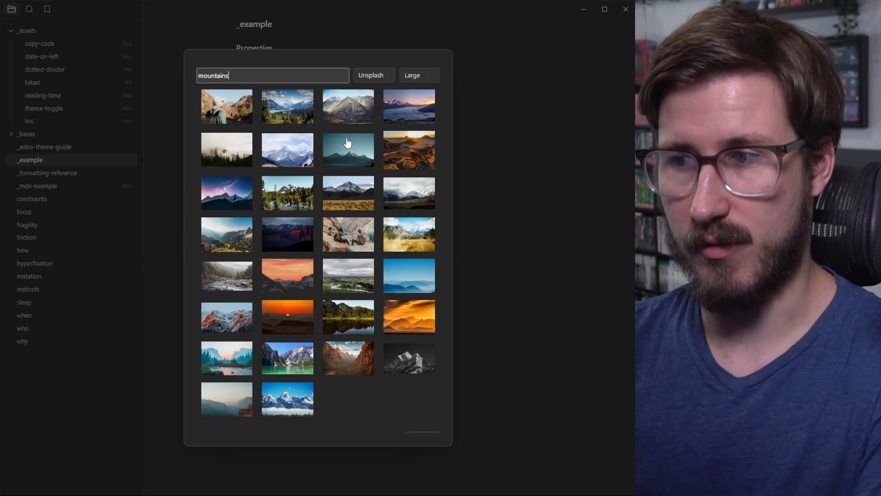
pyautogui.moveTo(325, 147)
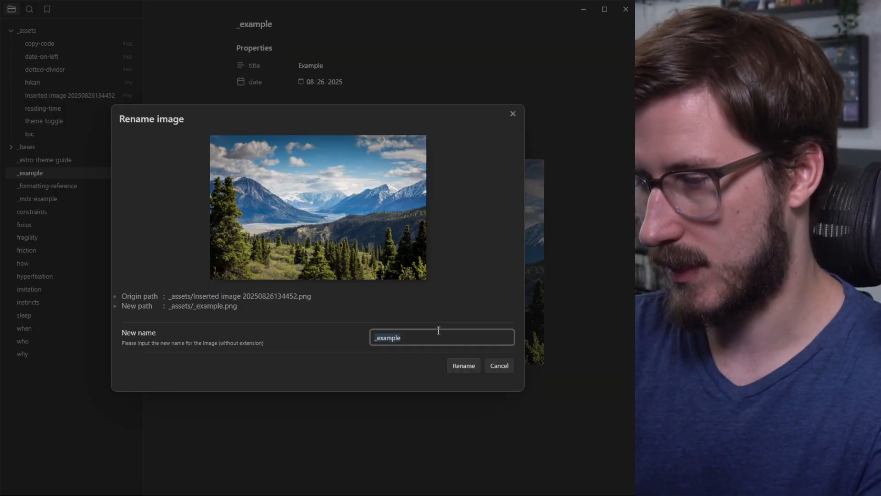
# - Insert an Unsplash mountains image saved as mountains.png with alt text 'A photo'
pyautogui.write('mountains')
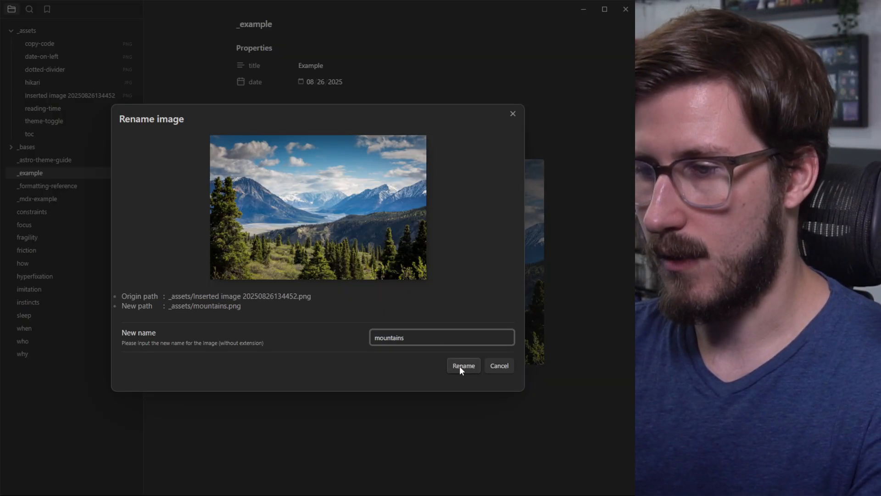
pyautogui.click(464, 365)
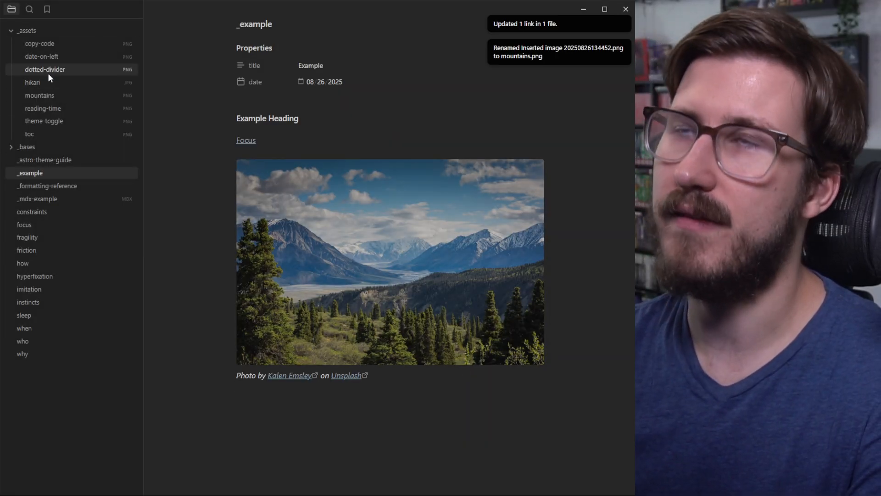
pyautogui.moveTo(455, 200)
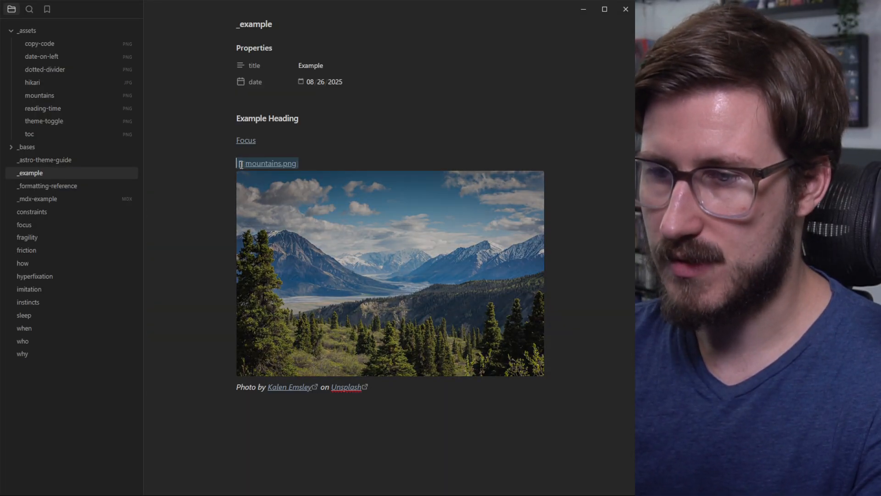
pyautogui.write('A photo of mountains.](')
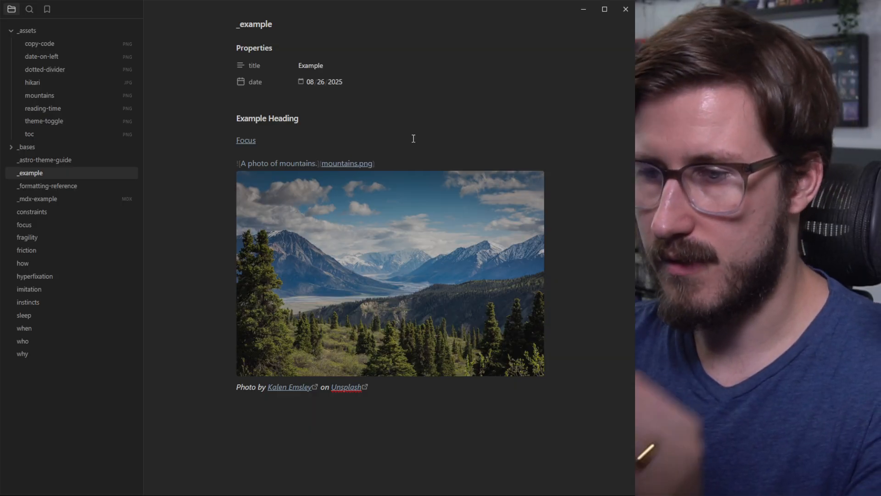
pyautogui.scroll(-3)
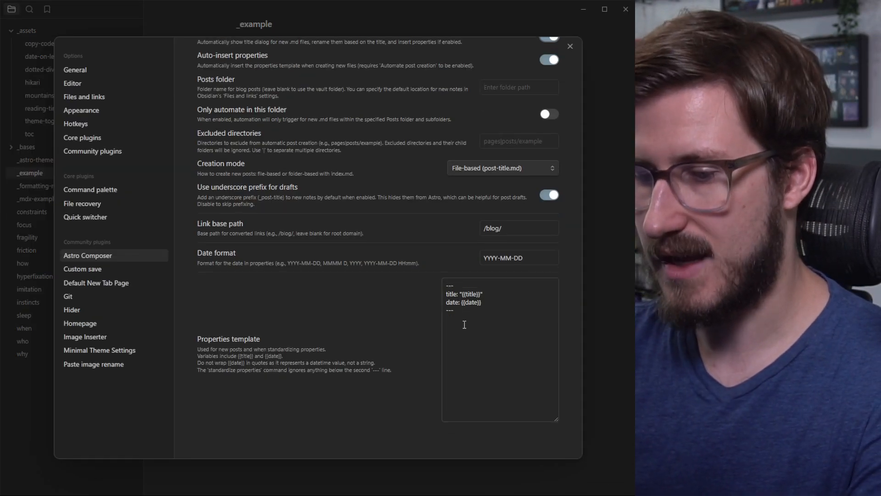
# - Add an empty image: "" field to the Astro Composer properties template
pyautogui.scroll(-3)
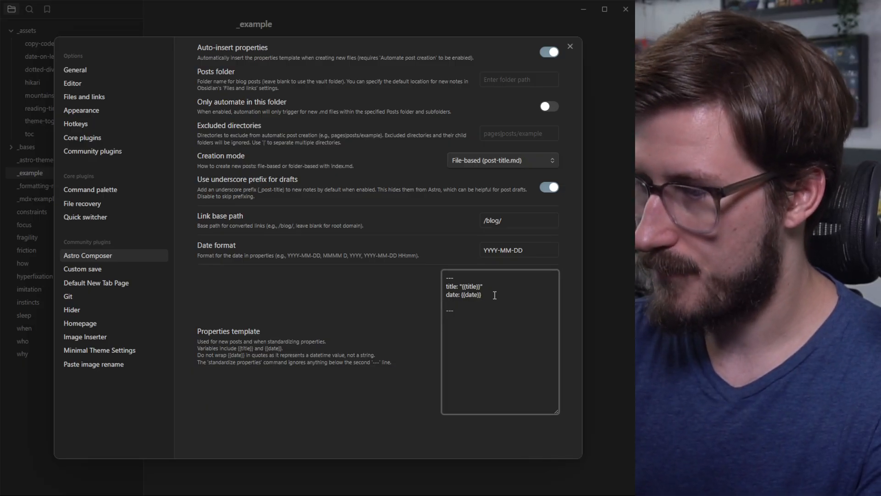
pyautogui.write('image: ""')
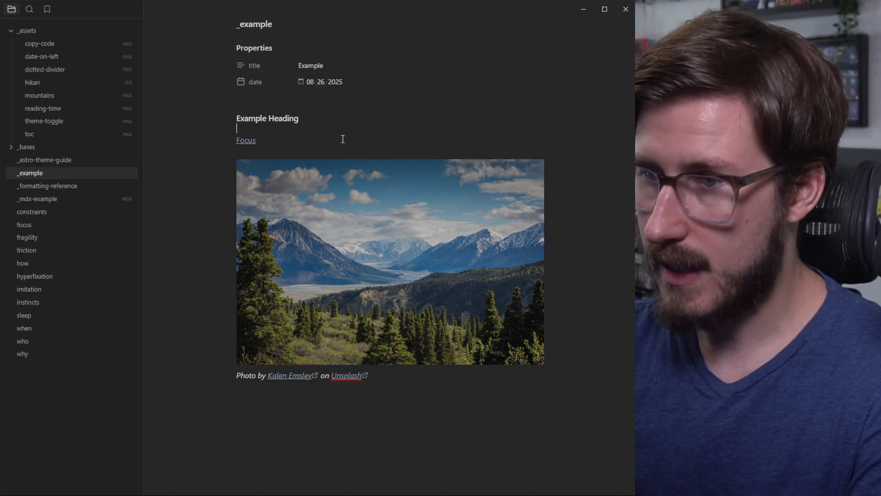
# - Standardize properties and convert links, then set the image property to ./_assets/mountains.png
pyautogui.click(246, 140)
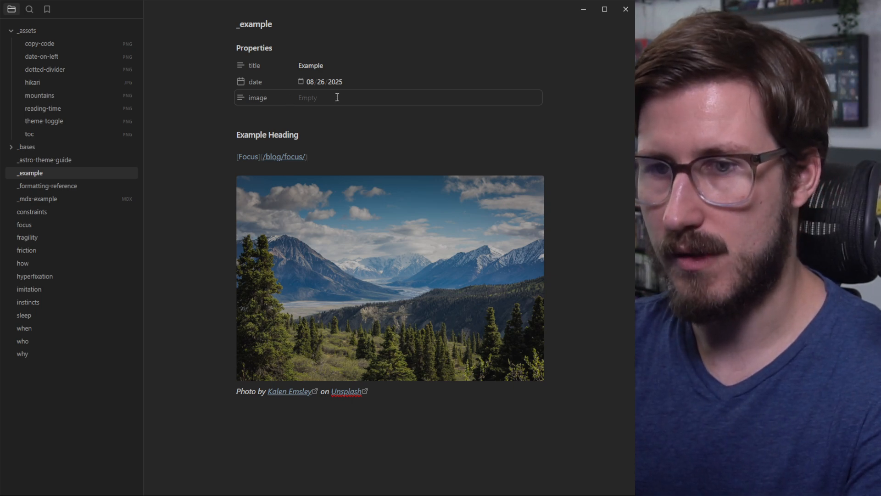
pyautogui.click(338, 97)
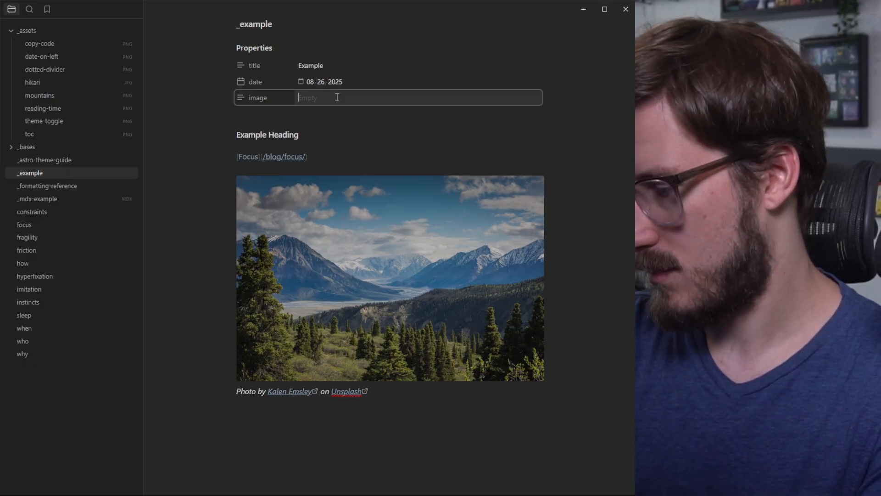
pyautogui.write('/_ass')
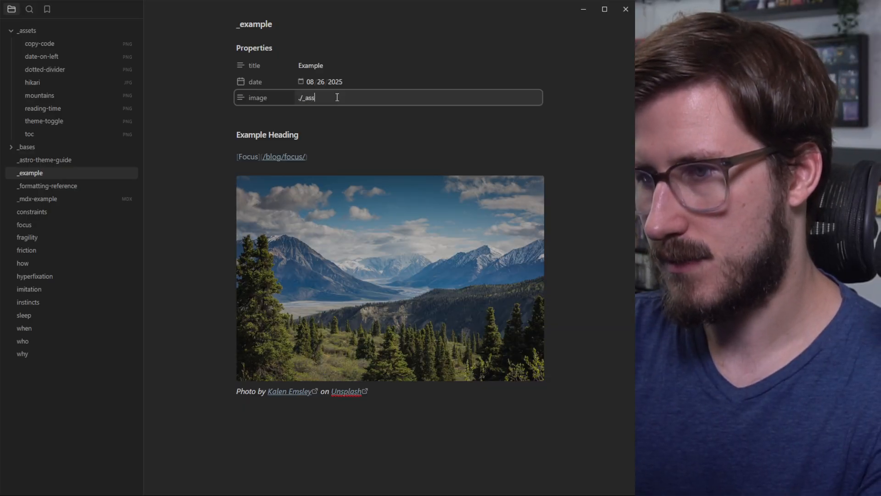
pyautogui.write('ets/m')
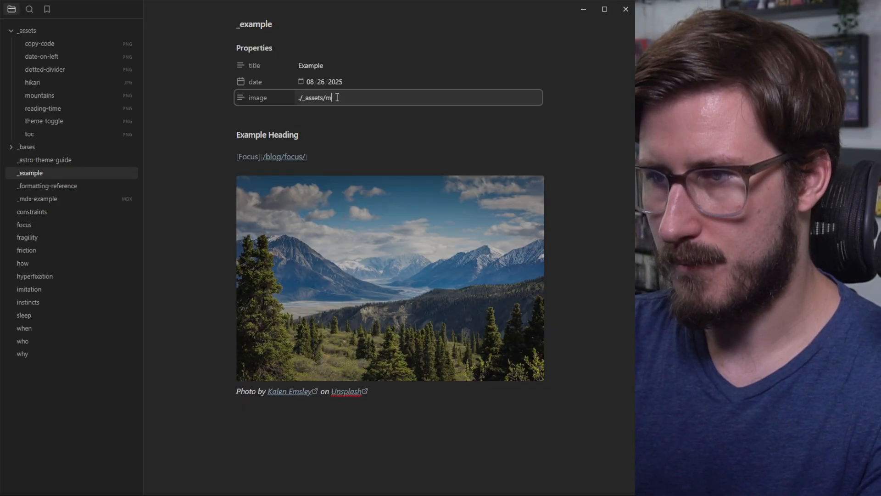
pyautogui.write('ountains.pn')
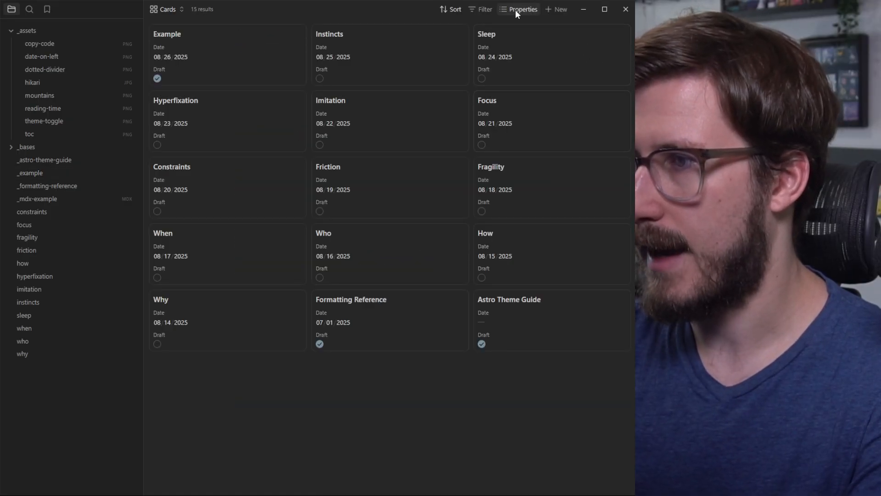
pyautogui.click(166, 9)
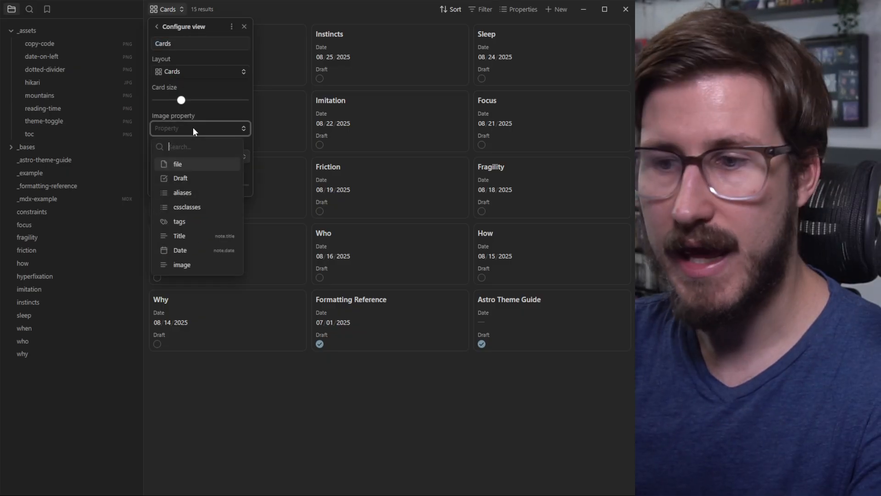
pyautogui.click(182, 264)
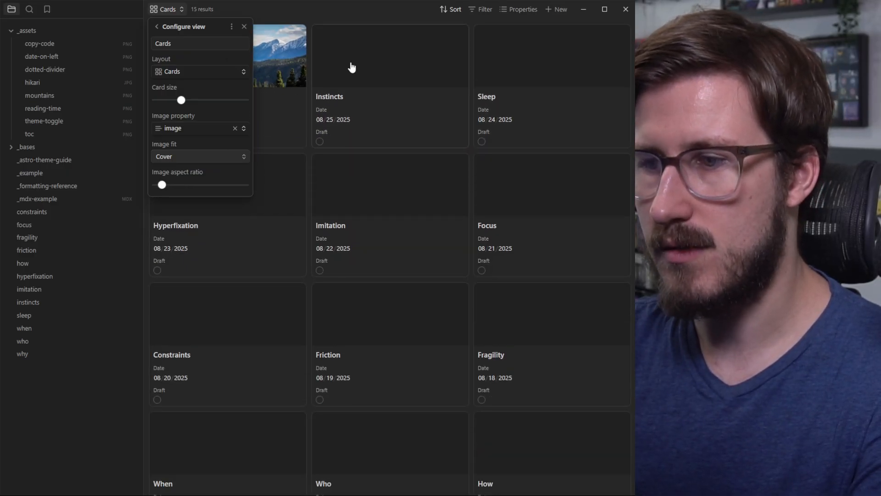
pyautogui.click(245, 26)
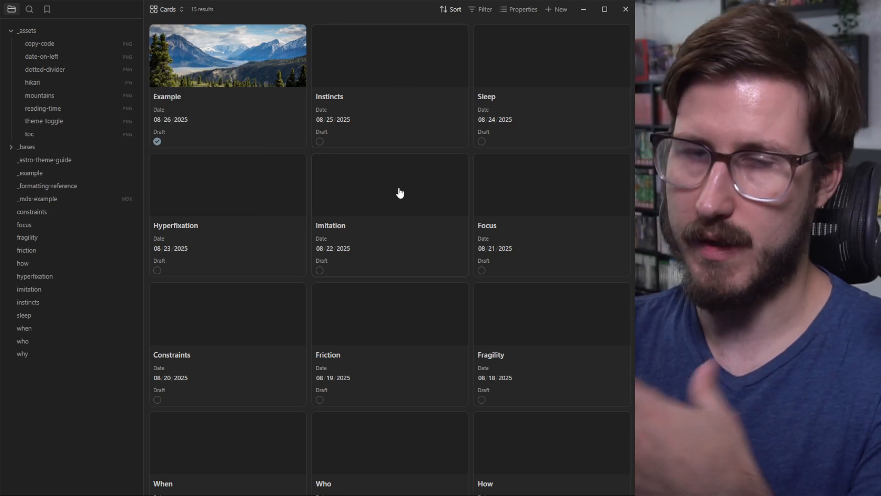
pyautogui.moveTo(378, 212)
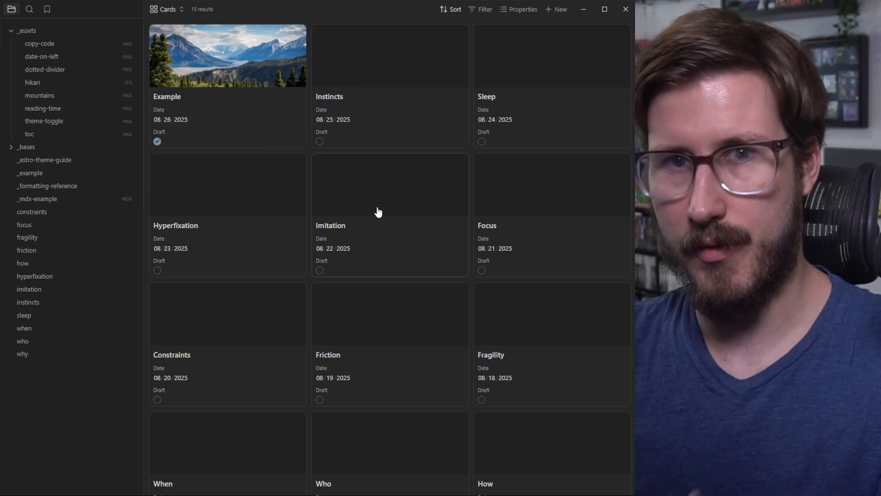
pyautogui.moveTo(368, 191)
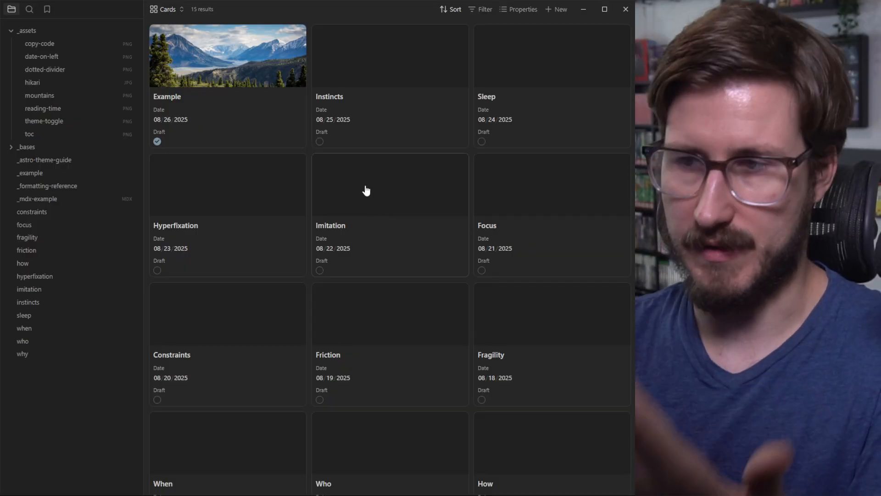
pyautogui.click(167, 9)
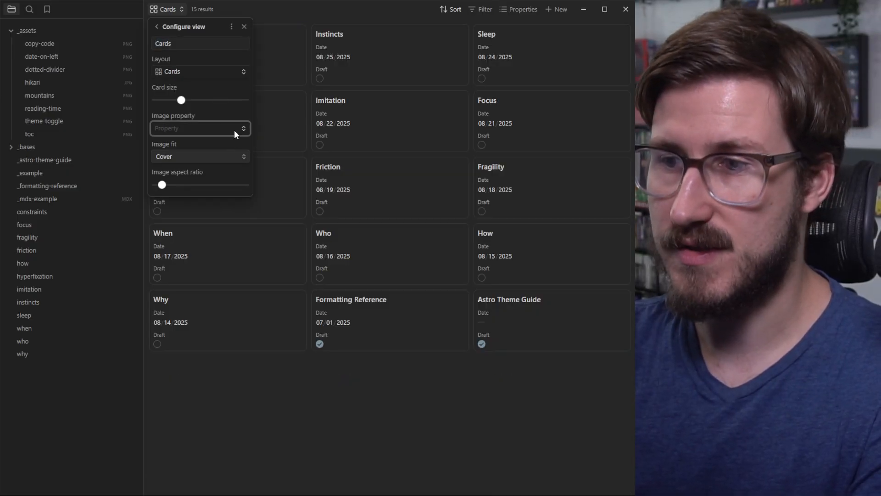
pyautogui.click(232, 26)
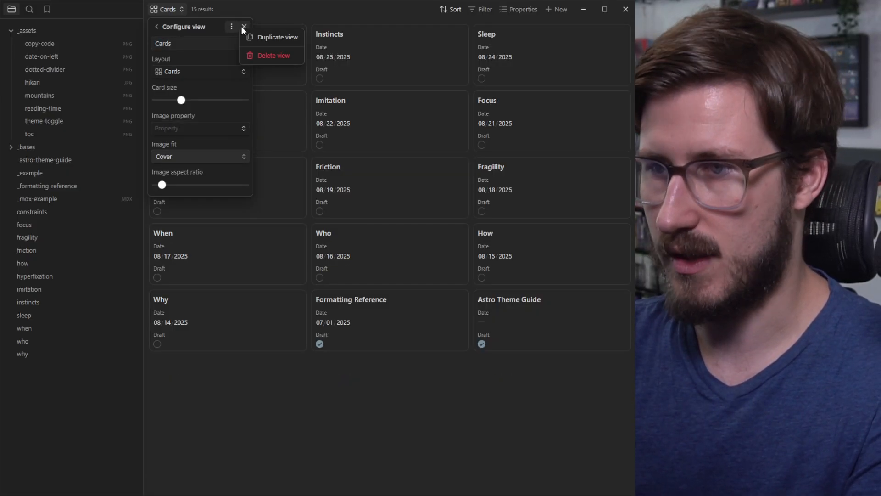
pyautogui.click(243, 25)
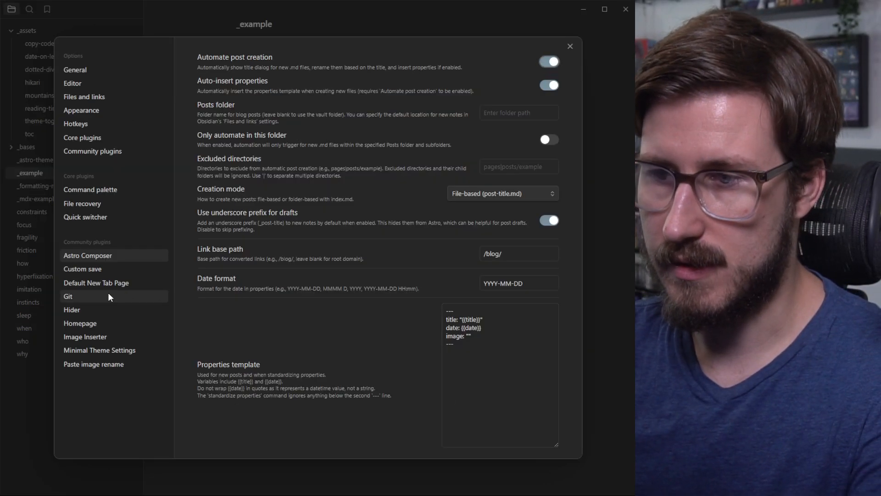
# - View the Git plugin's automatic commit-and-sync options in Settings
pyautogui.click(68, 296)
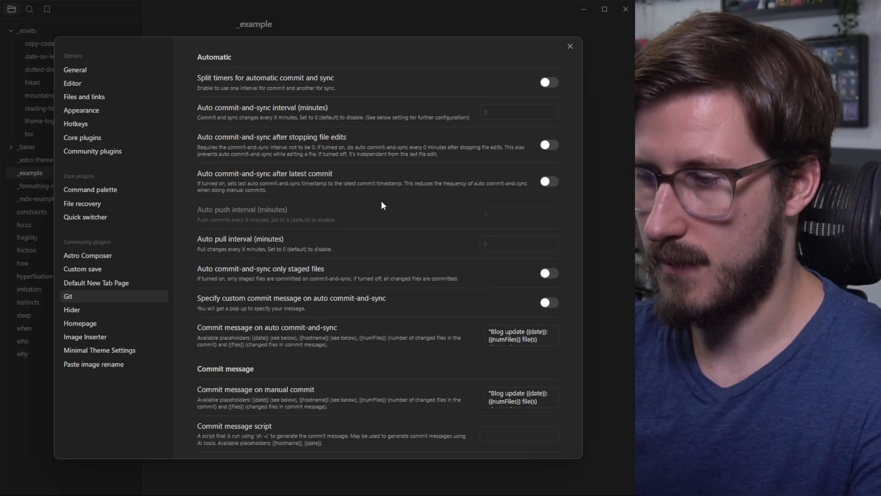
pyautogui.moveTo(316, 292)
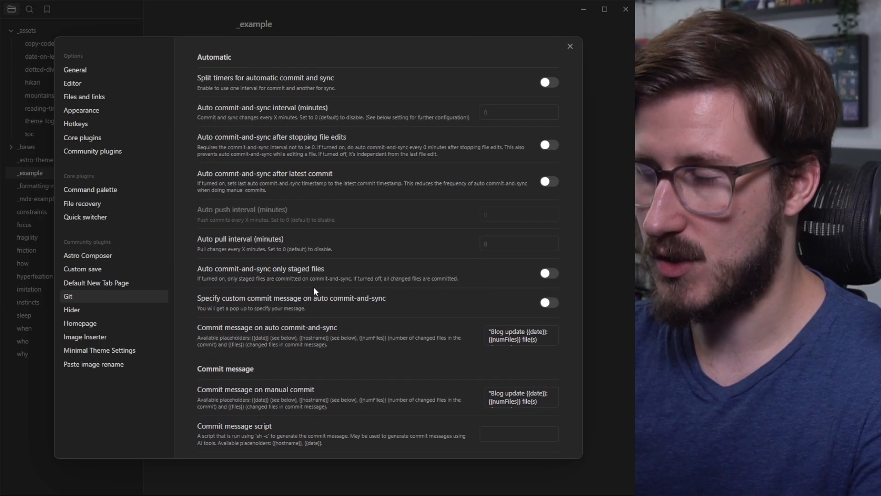
pyautogui.click(570, 46)
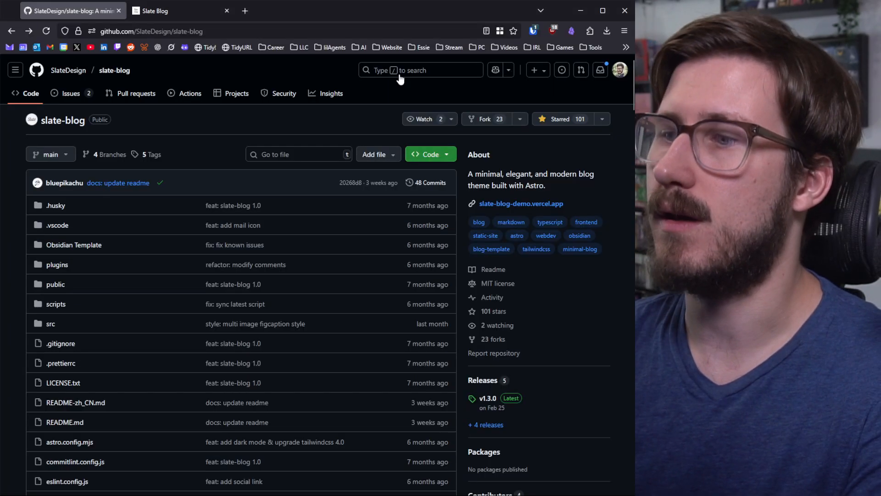
# - Browse the Slate Blog demo site: About Slate Blog post, Basic Syntax section, then back home
pyautogui.click(160, 11)
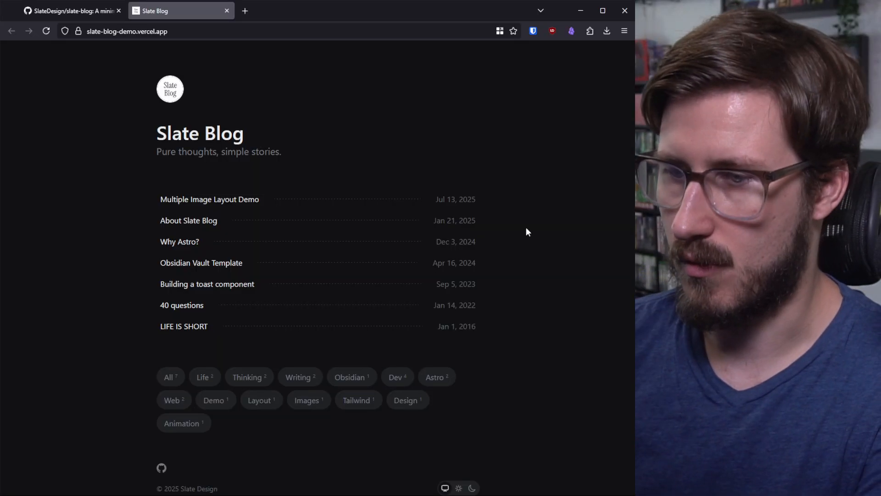
pyautogui.click(189, 220)
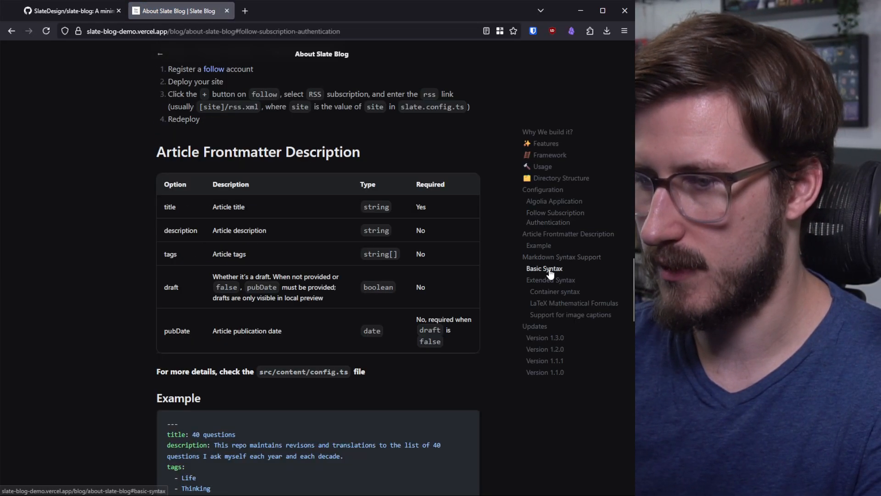
pyautogui.click(544, 268)
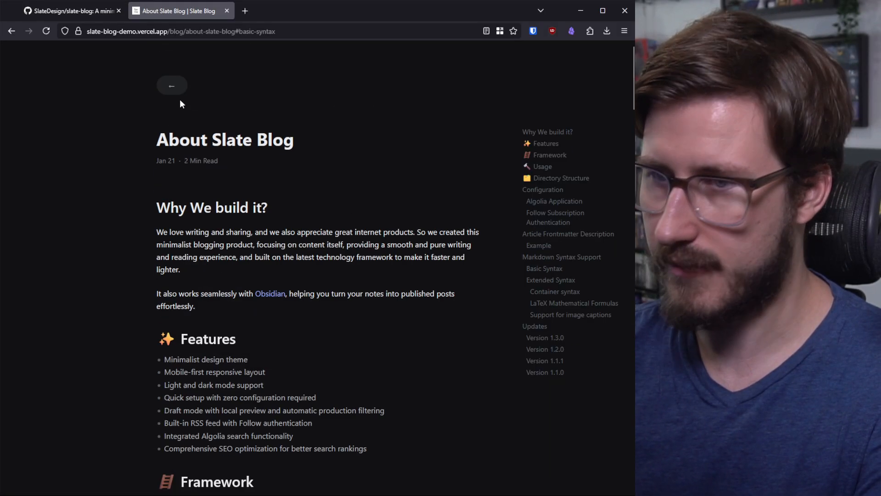
pyautogui.click(171, 86)
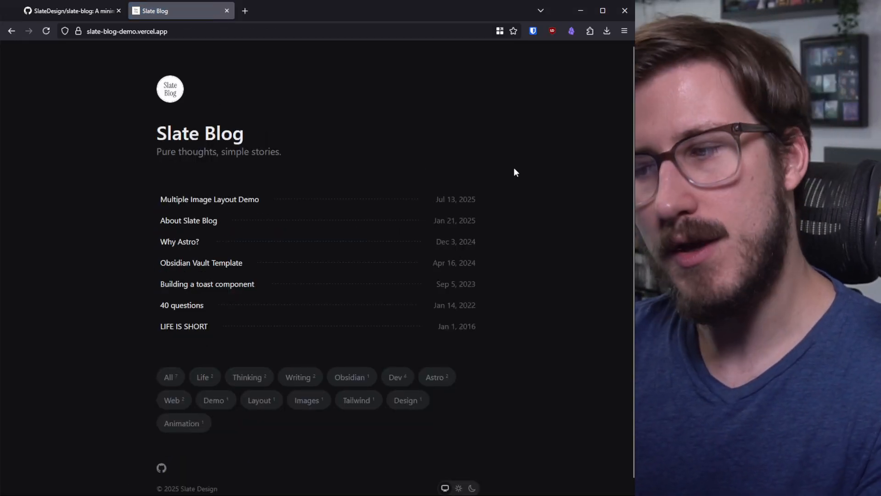
pyautogui.moveTo(576, 184)
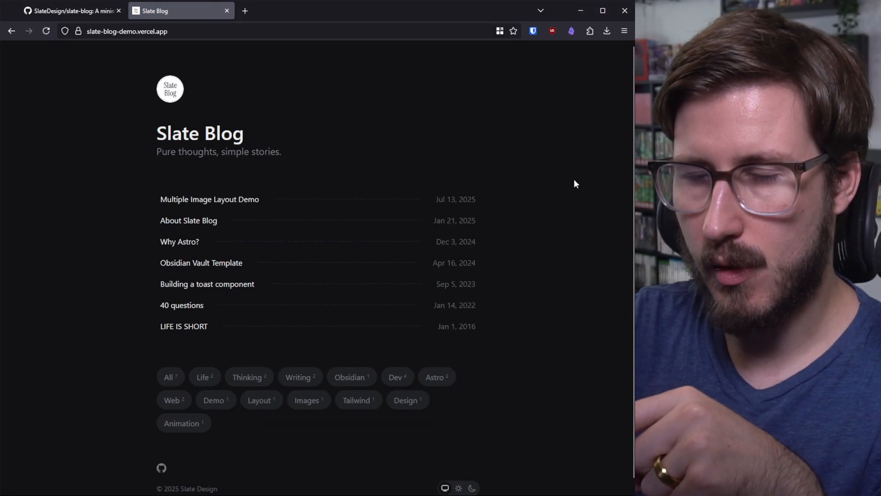
pyautogui.click(74, 11)
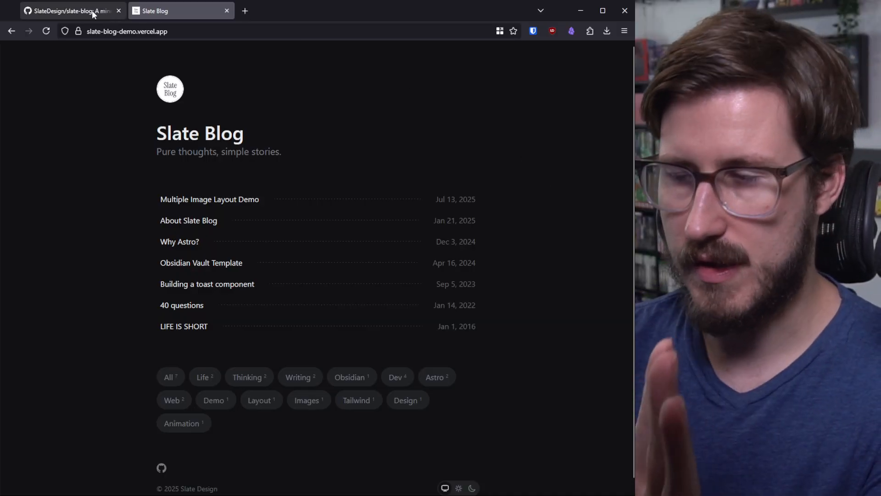
# - Start forking the slate-blog repository on GitHub
pyautogui.click(69, 11)
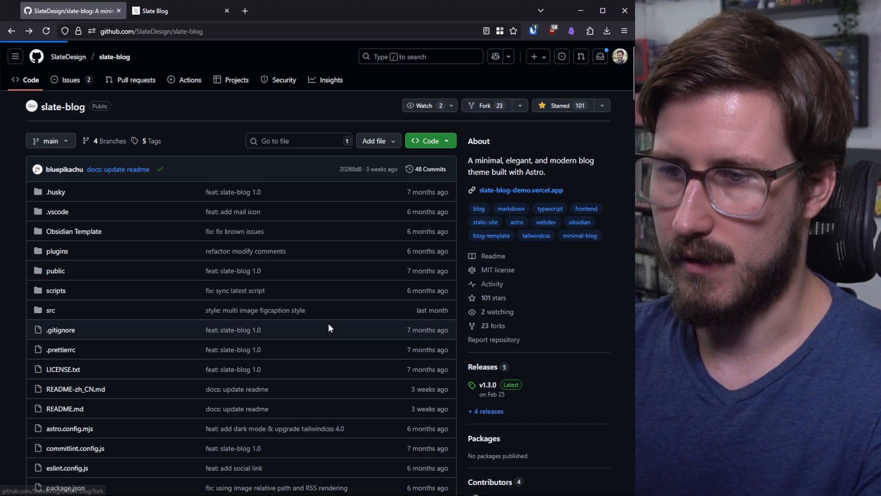
pyautogui.click(483, 106)
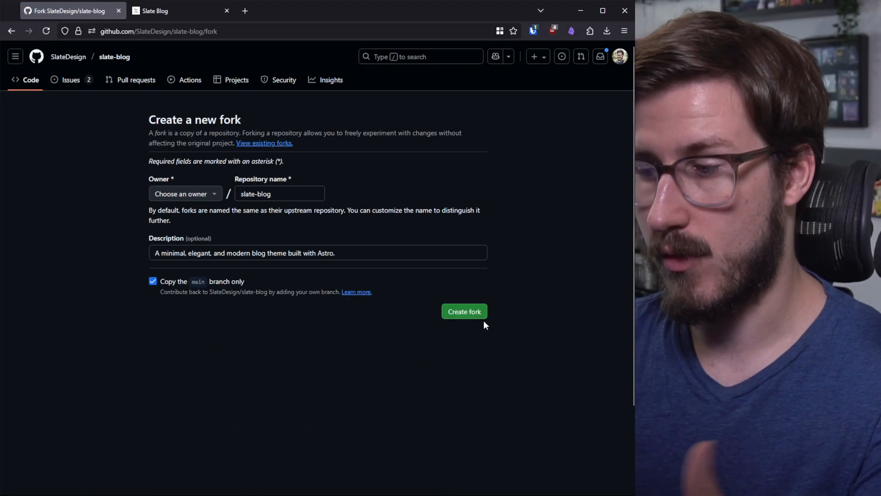
pyautogui.moveTo(481, 320)
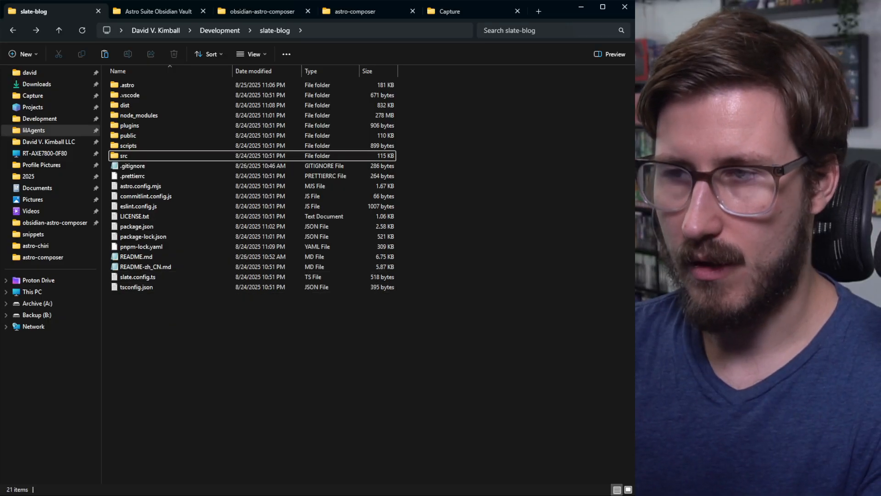
# - Open the Astro Suite Obsidian Vault (Default) folder and select its .obsidian, _bases and post folders
pyautogui.click(158, 11)
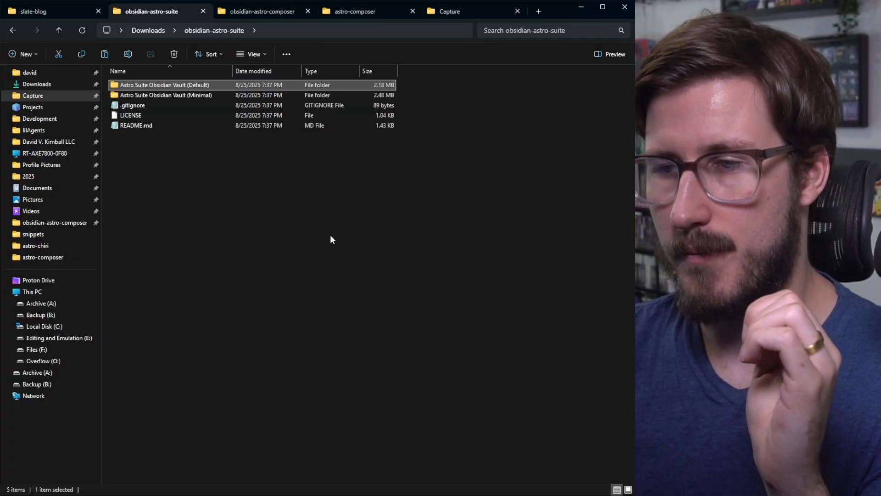
pyautogui.click(342, 226)
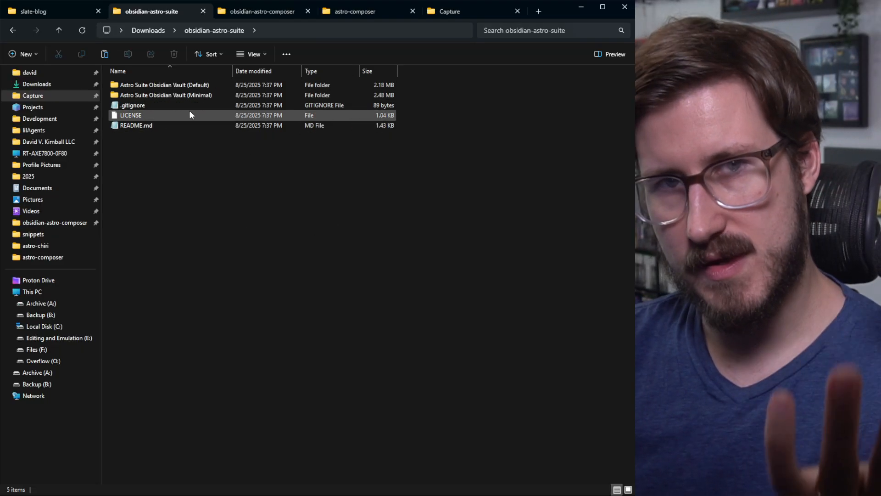
pyautogui.click(138, 124)
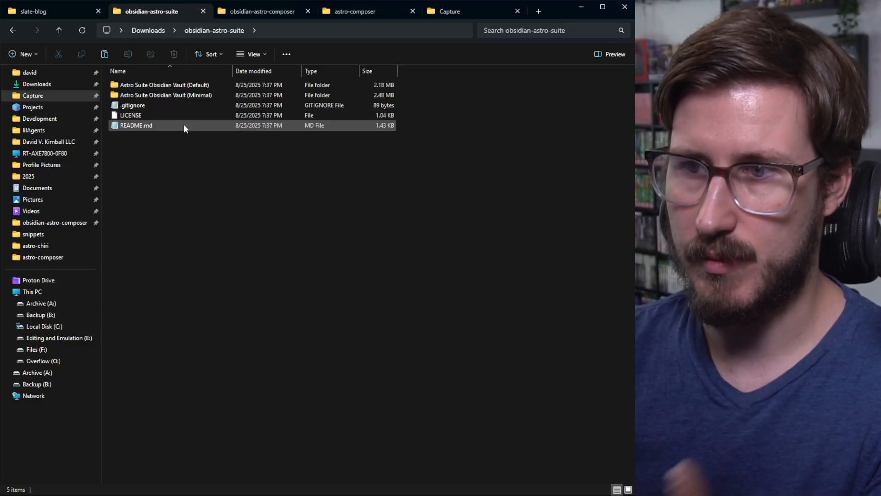
pyautogui.click(177, 84)
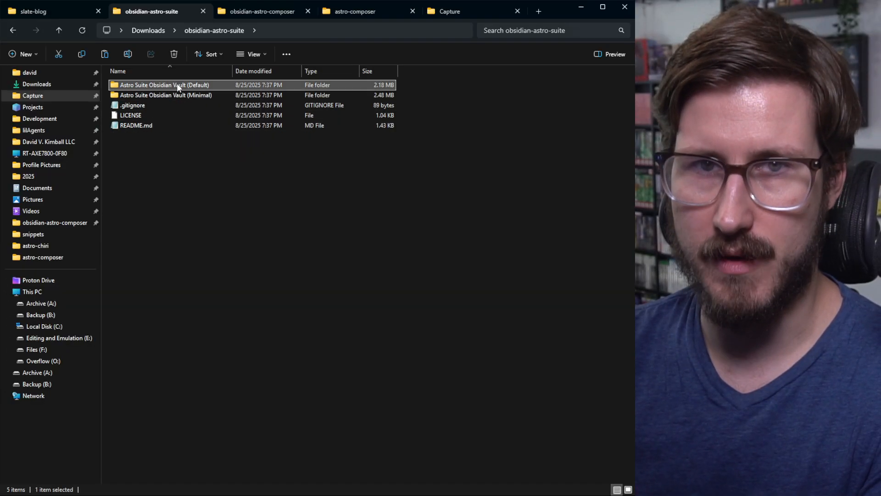
pyautogui.doubleClick(156, 85)
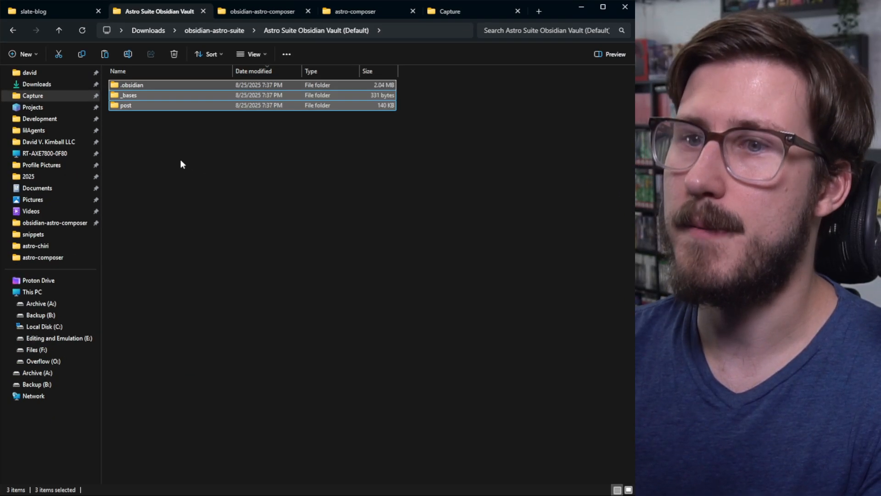
pyautogui.click(42, 10)
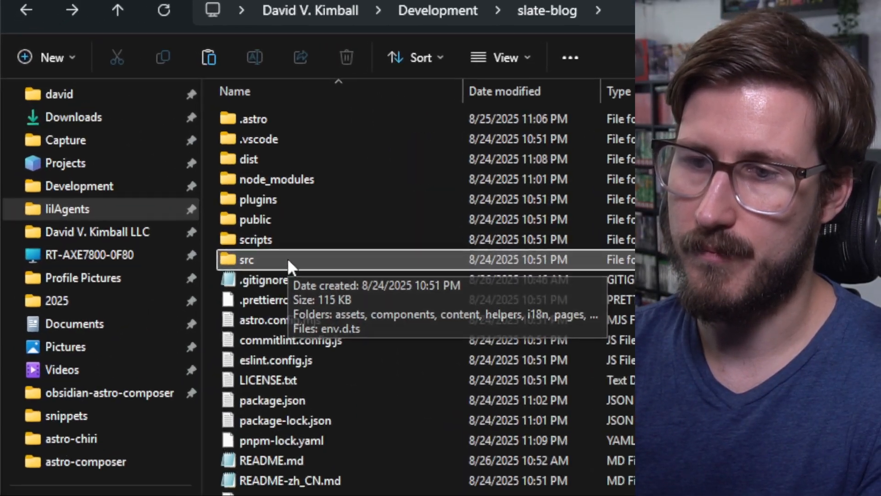
# - Navigate into slate-blog's src/content folder to paste the copied vault folders
pyautogui.doubleClick(248, 260)
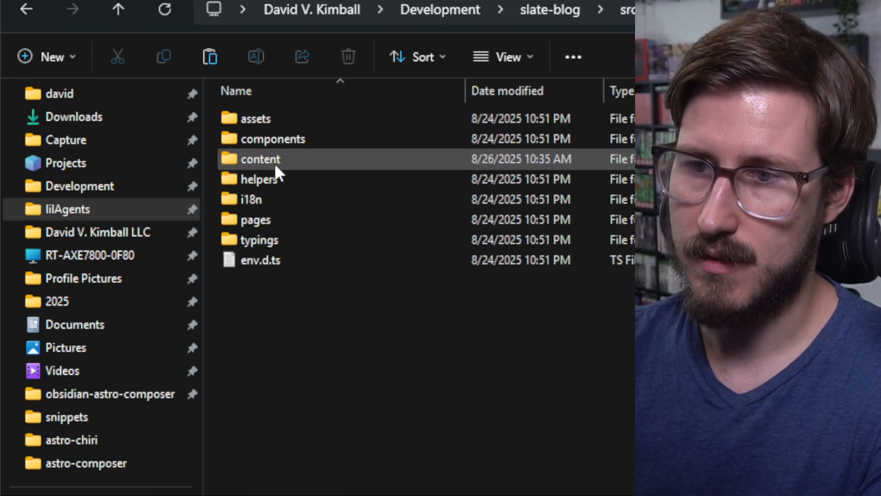
pyautogui.doubleClick(262, 160)
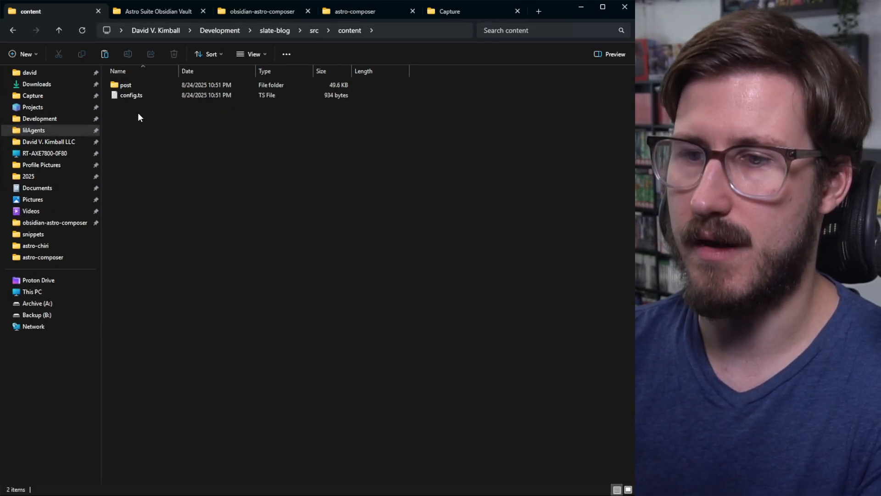
pyautogui.moveTo(141, 128)
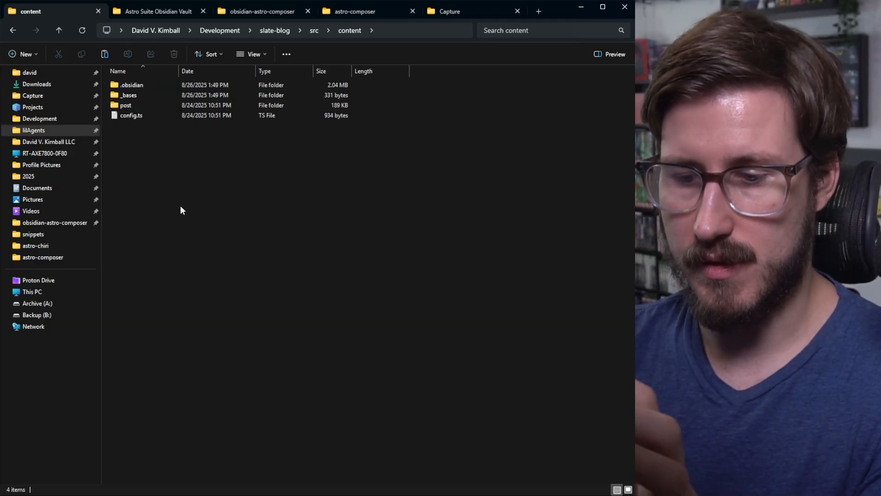
pyautogui.moveTo(204, 268)
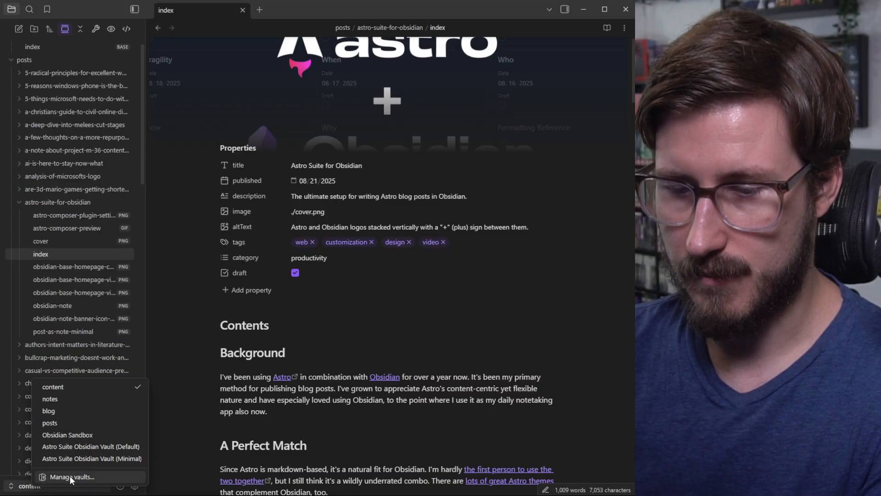
# - Open slate-blog's src/content folder as a new vault via the vault manager
pyautogui.click(71, 478)
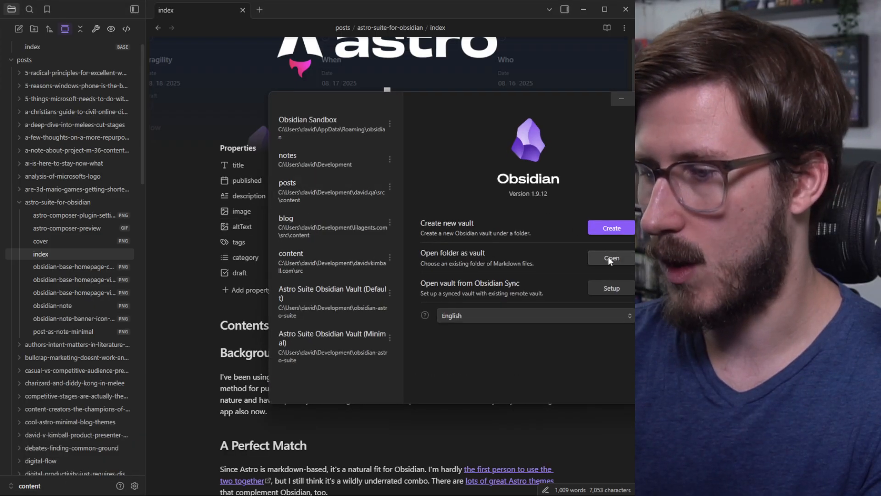
pyautogui.click(612, 258)
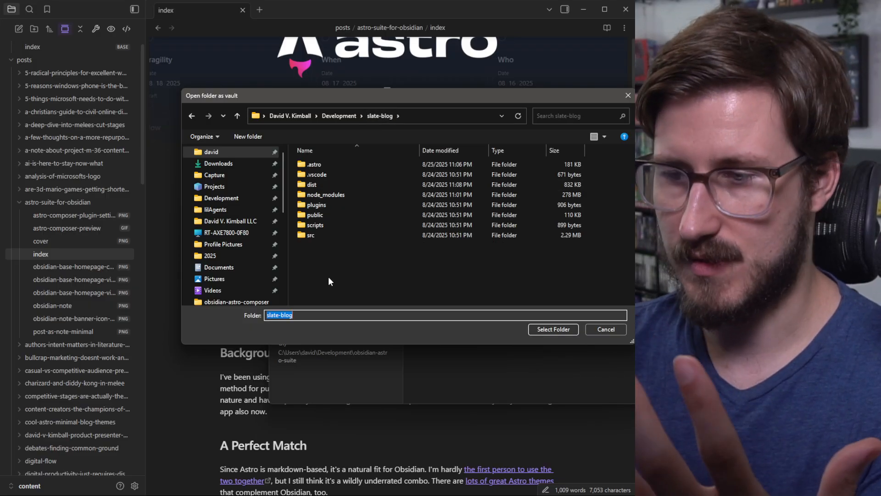
pyautogui.click(311, 235)
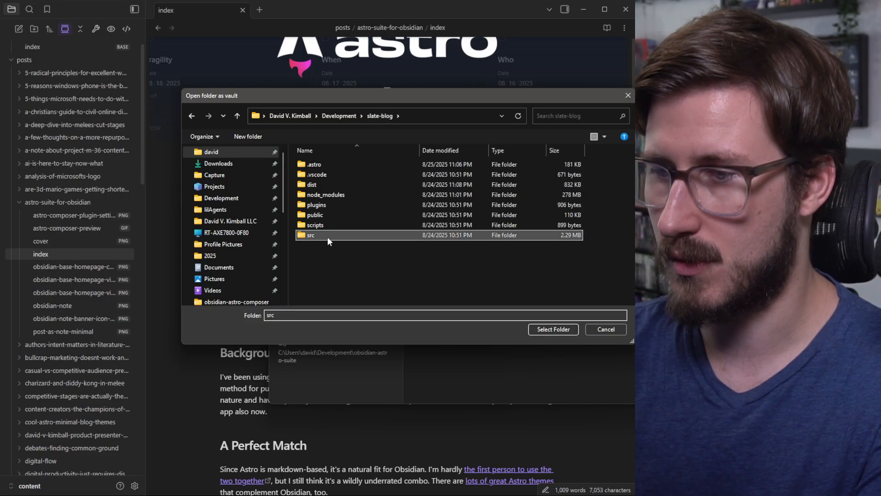
pyautogui.doubleClick(310, 236)
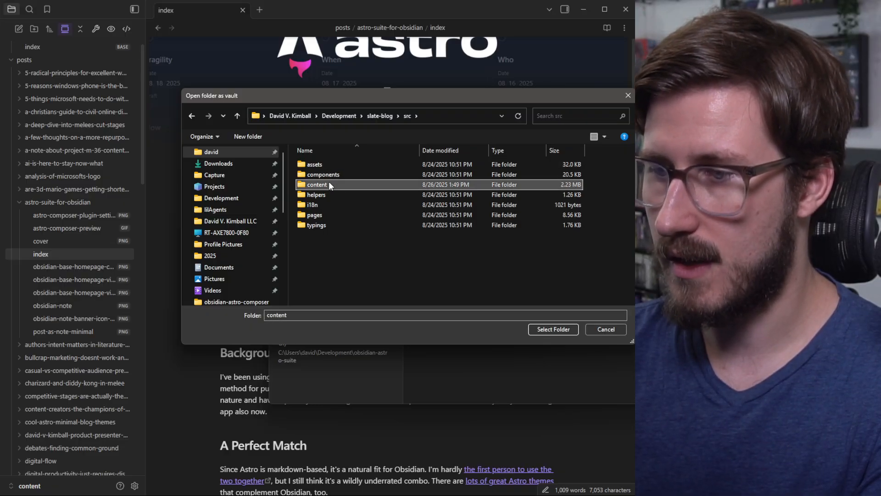
pyautogui.doubleClick(318, 184)
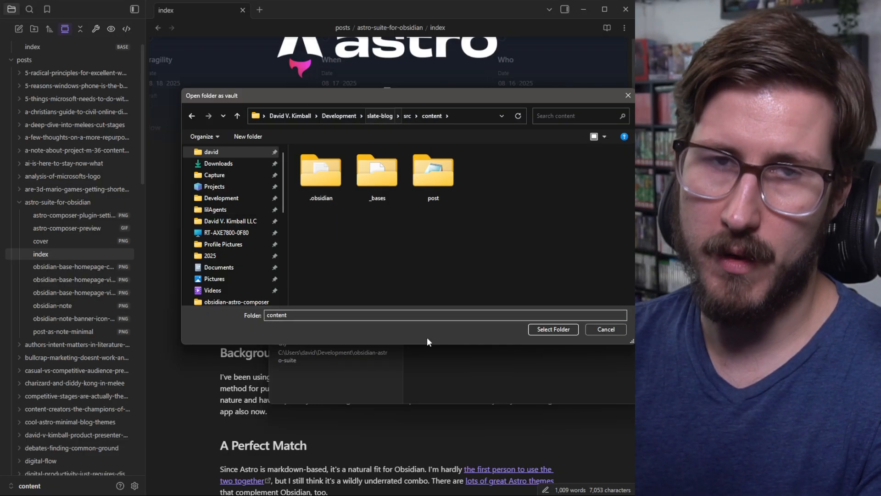
pyautogui.moveTo(561, 259)
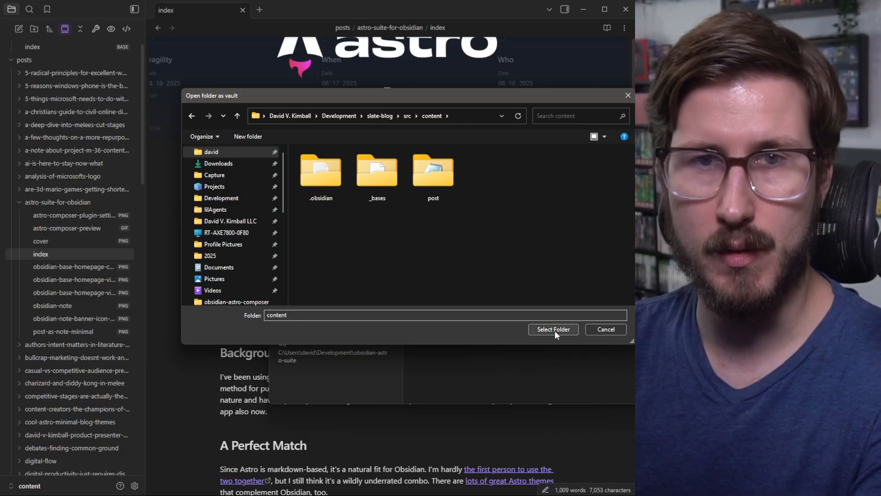
pyautogui.click(553, 328)
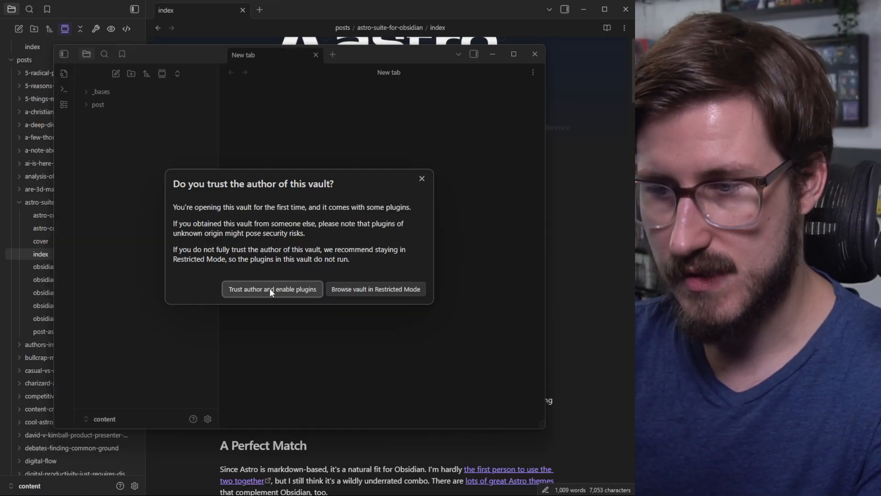
# - Trust the vault author, enable its plugins, and dismiss the Community plugins window
pyautogui.click(272, 289)
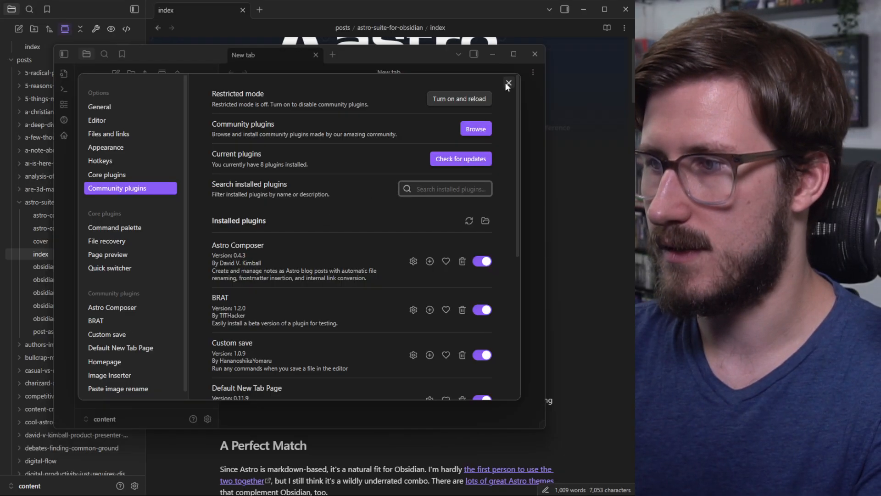
pyautogui.click(508, 84)
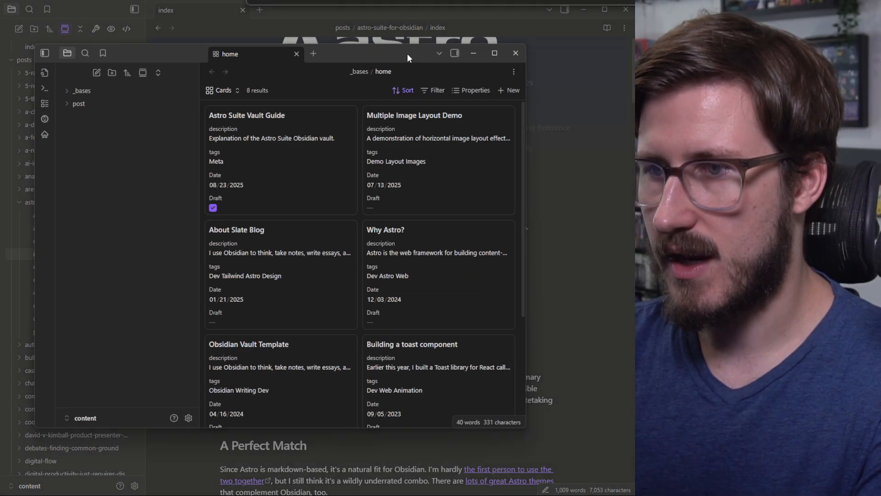
# - Maximize the window, read through the Astro Suite Vault Guide post, and expand the post folder
pyautogui.click(494, 53)
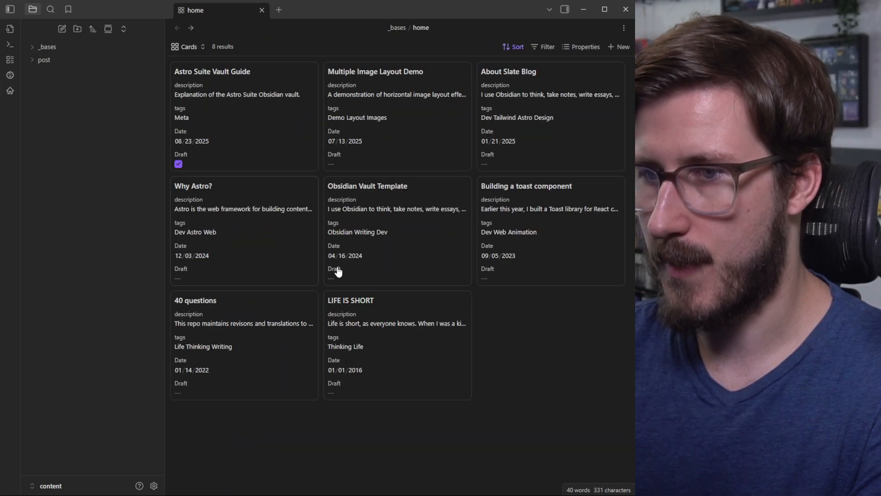
pyautogui.moveTo(249, 103)
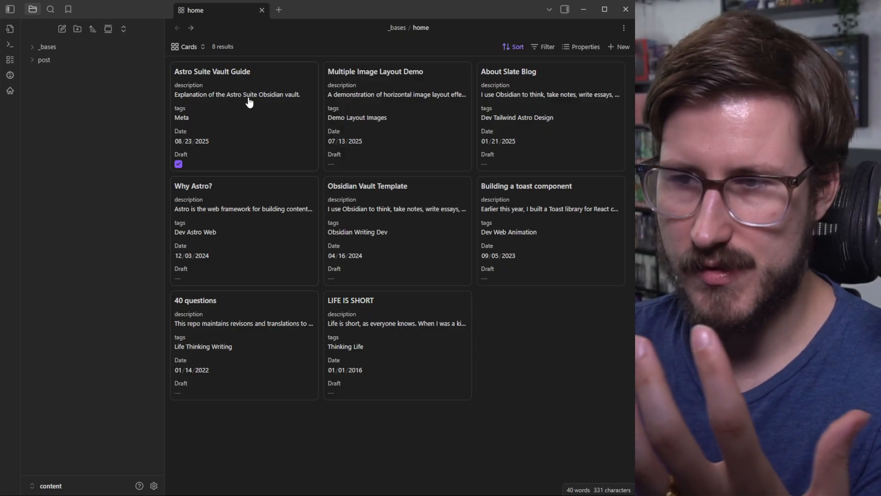
pyautogui.click(212, 72)
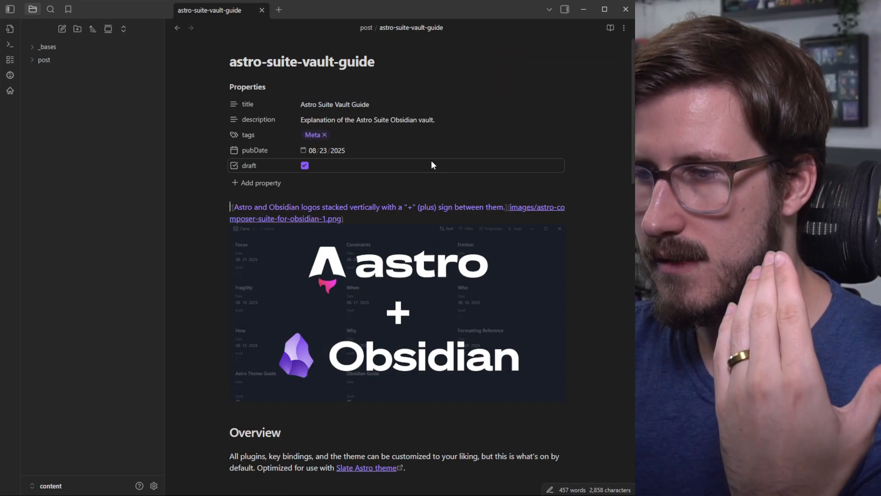
pyautogui.scroll(-3)
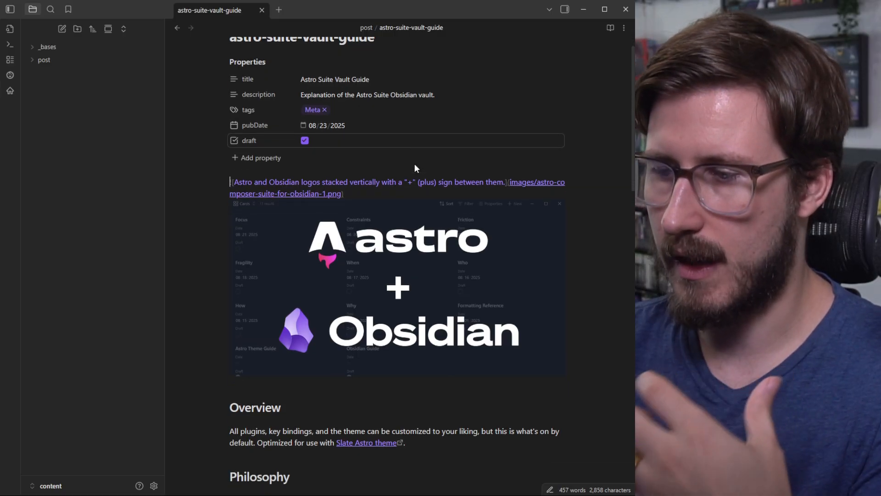
pyautogui.scroll(-3)
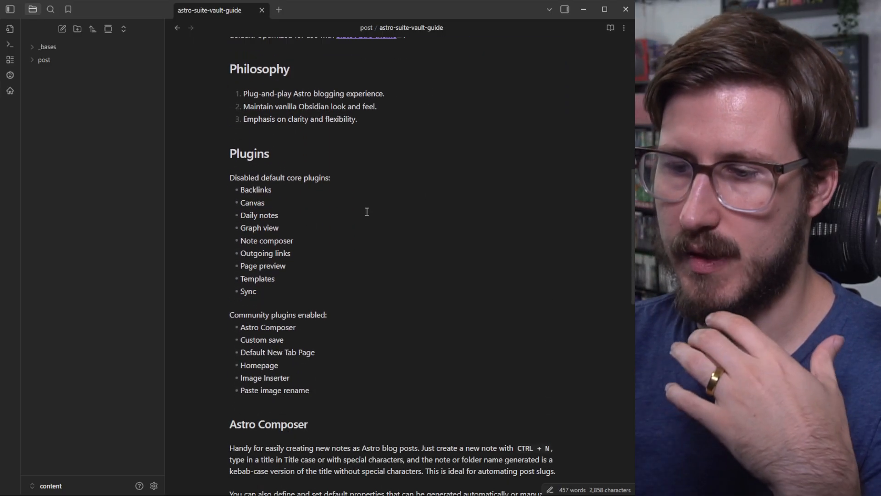
pyautogui.scroll(-3)
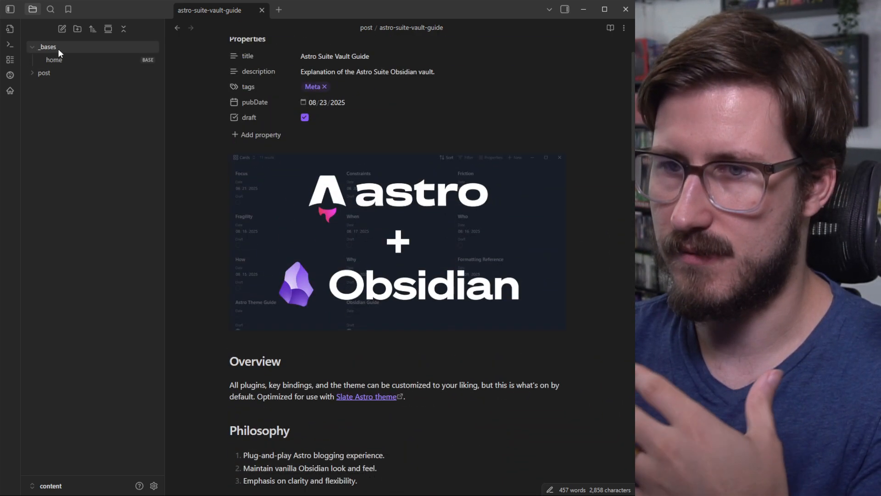
pyautogui.click(43, 72)
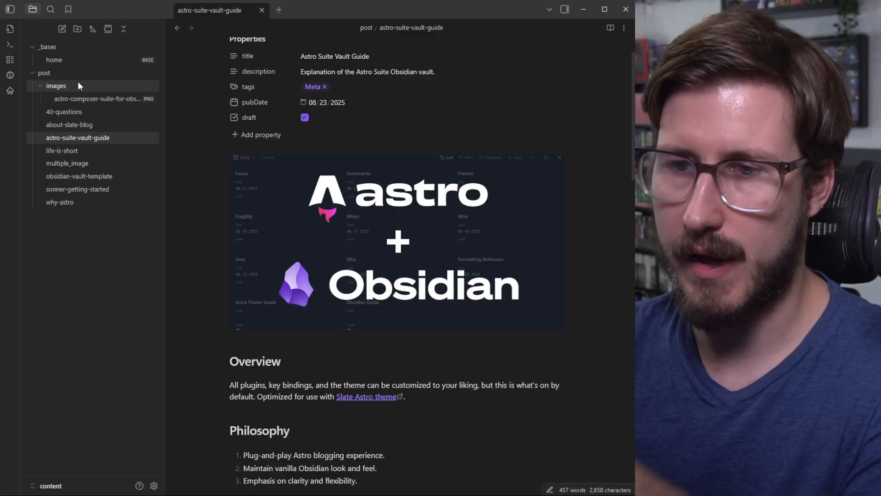
pyautogui.moveTo(85, 87)
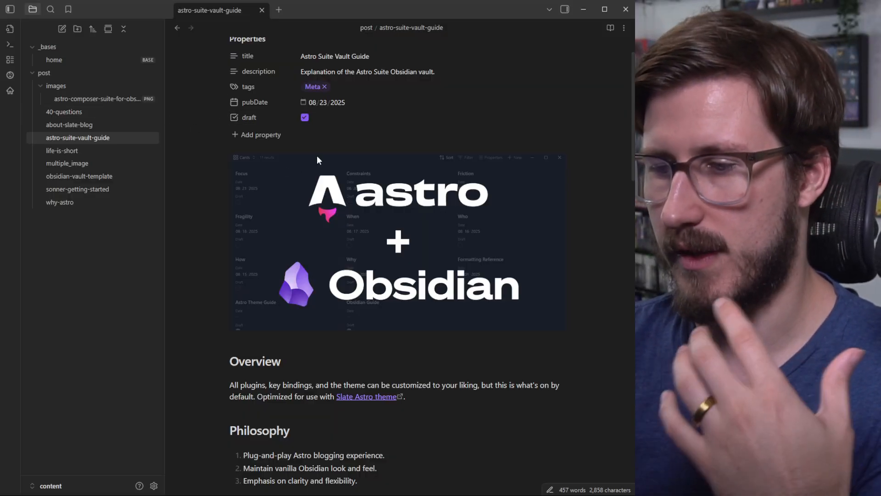
pyautogui.moveTo(225, 158)
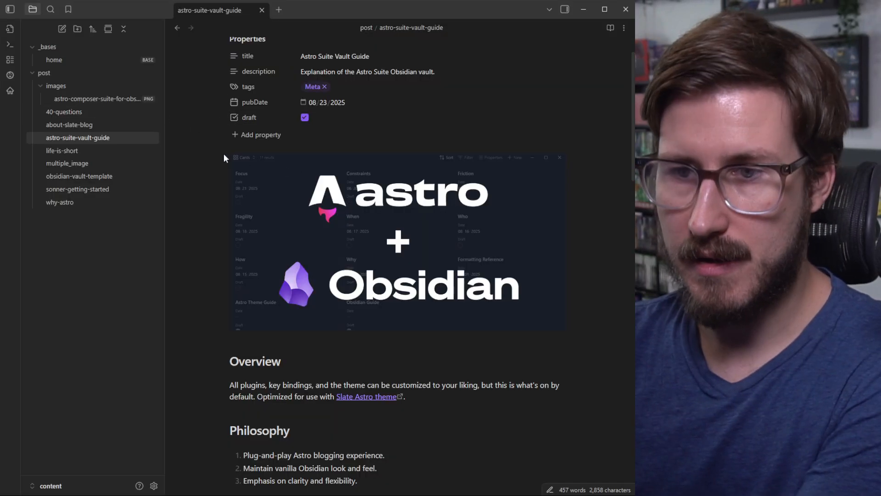
pyautogui.moveTo(369, 313)
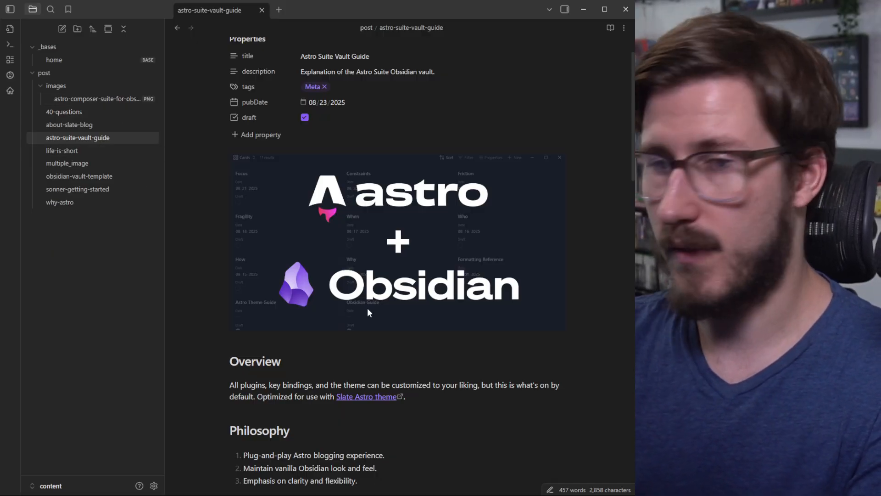
pyautogui.moveTo(459, 323)
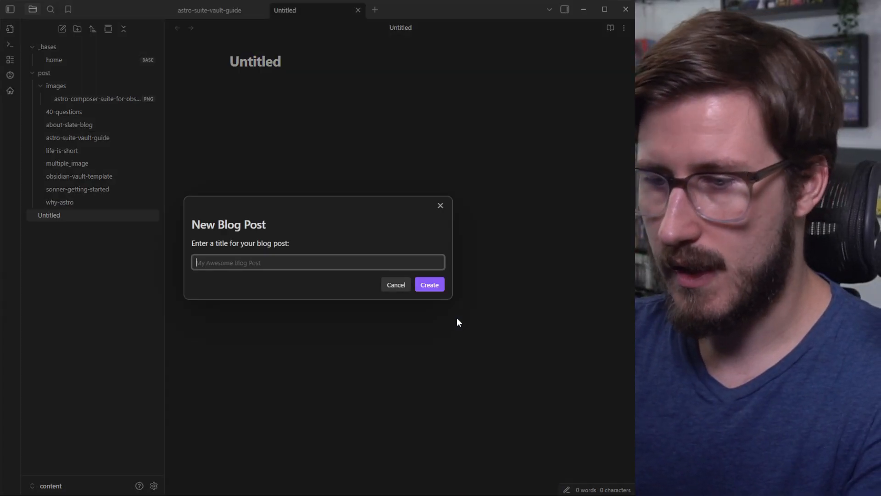
# - Create a new post titled 'My Awesome Blog Post' from the New Blog Post dialog
pyautogui.write('My Awesome')
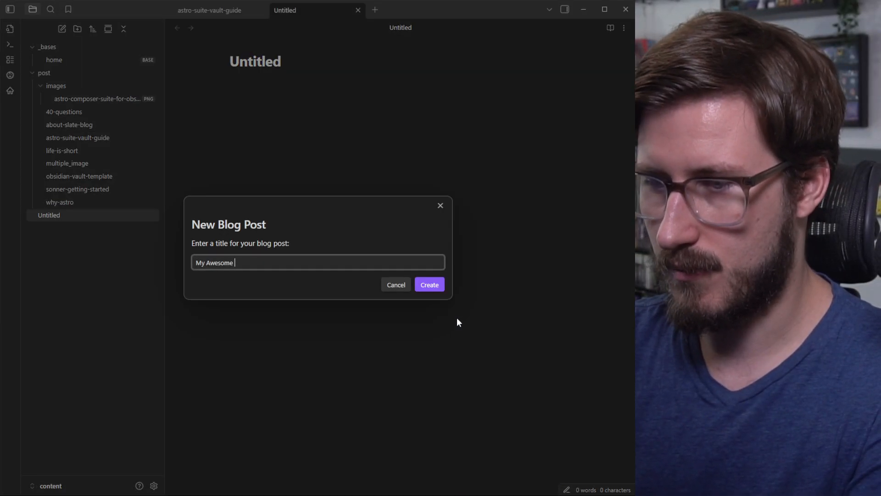
pyautogui.write('Blog Post')
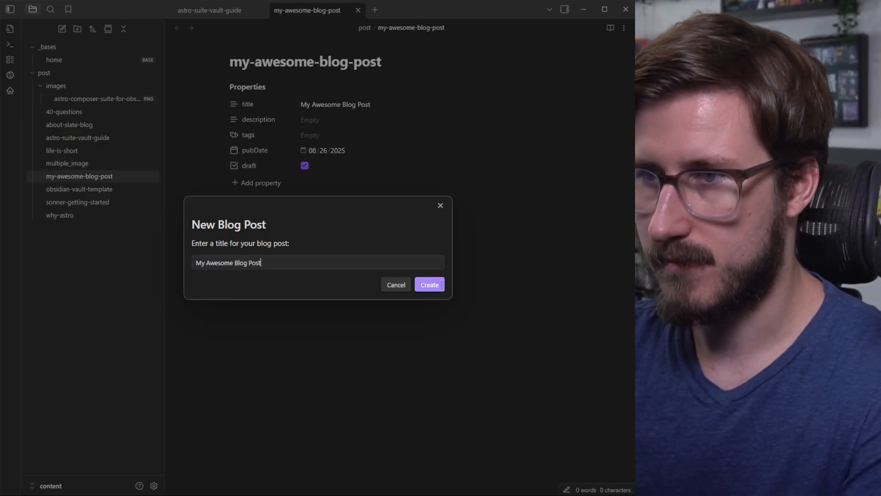
pyautogui.click(429, 285)
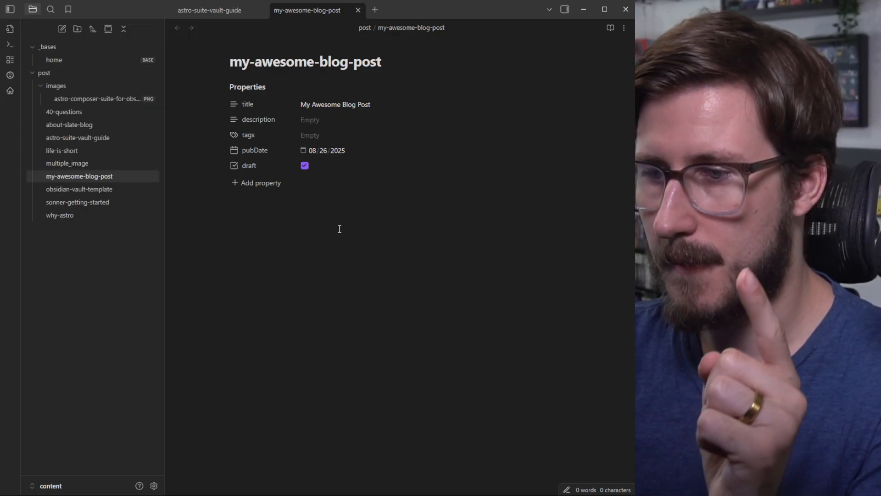
# - Fill the post's description with 'This is a description.'
pyautogui.click(365, 120)
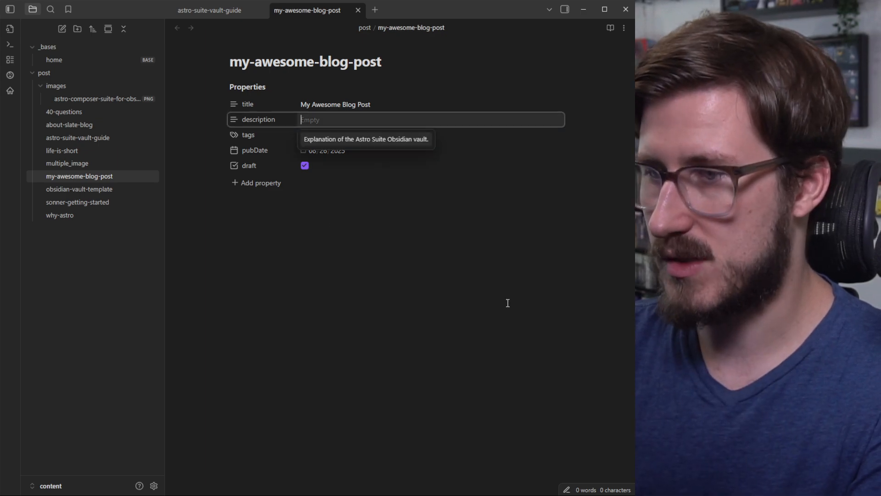
pyautogui.moveTo(513, 307)
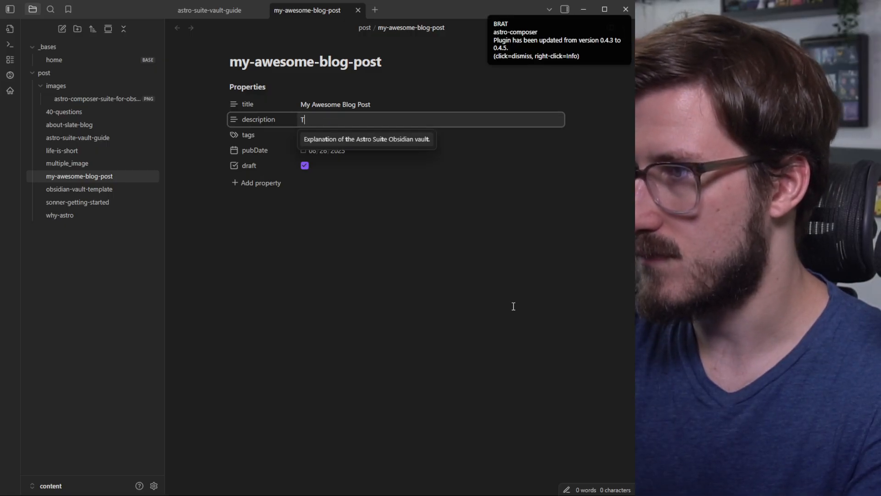
pyautogui.write('This')
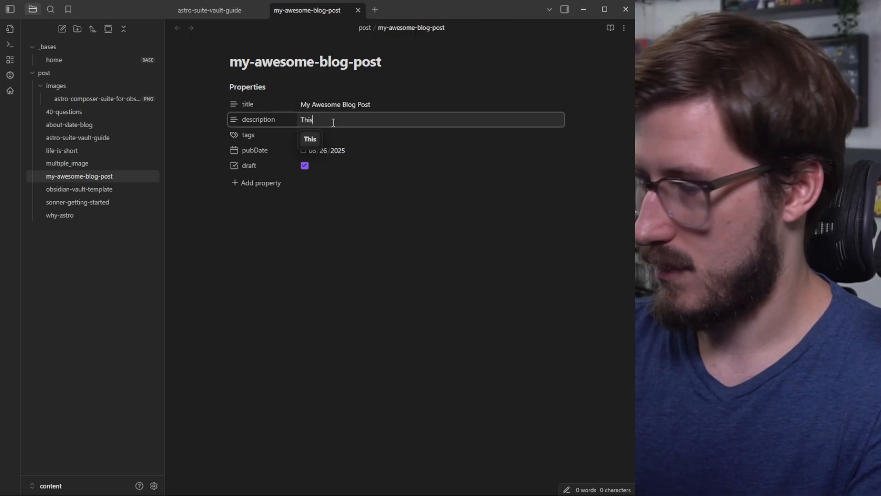
pyautogui.write('is a description.')
pyautogui.click(432, 135)
pyautogui.write('Meta')
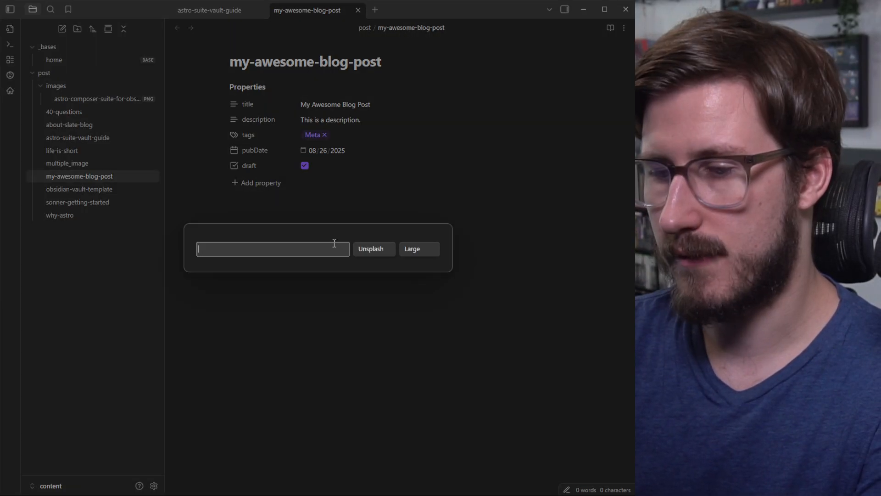
# - Search Unsplash for 'fruit', insert the fruit basket photo, and name the image 'fruit'
pyautogui.write('fruit')
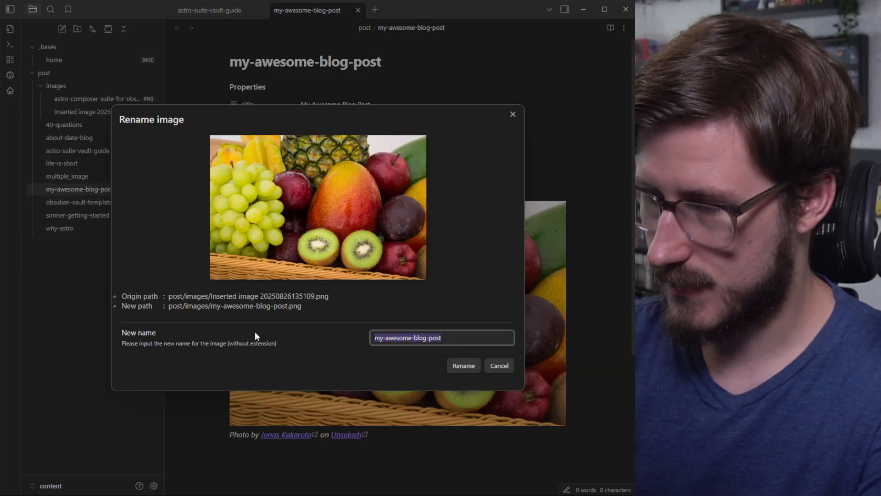
pyautogui.click(464, 366)
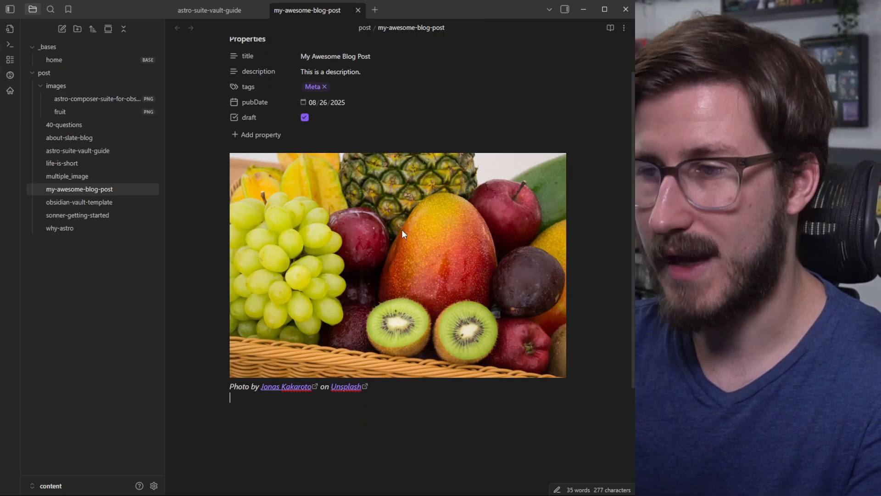
pyautogui.moveTo(364, 214)
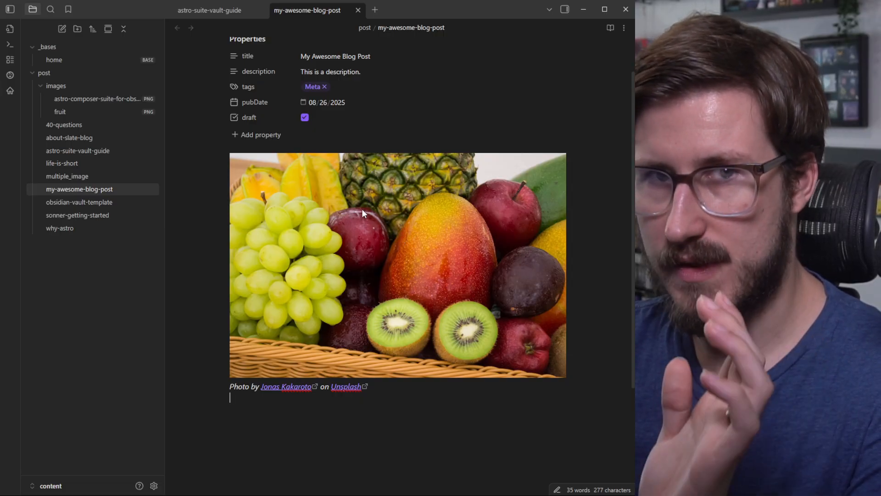
pyautogui.moveTo(219, 404)
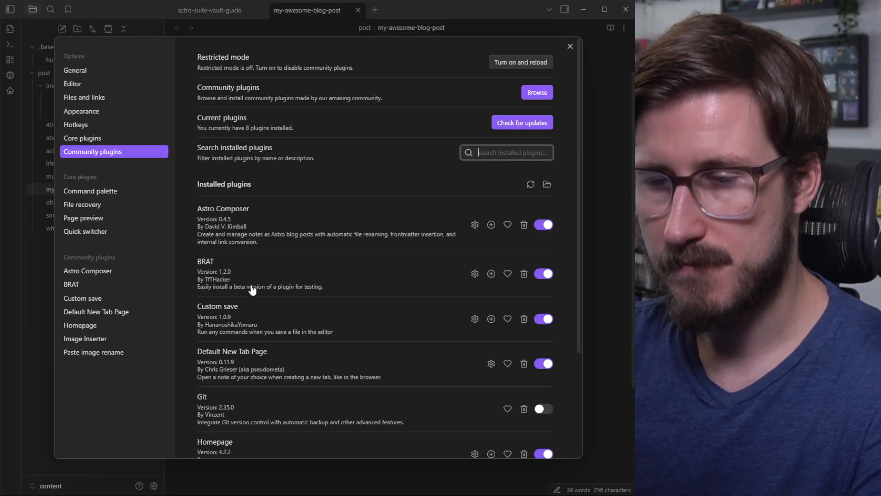
# - Enable the Git plugin in the Community plugins list
pyautogui.scroll(-3)
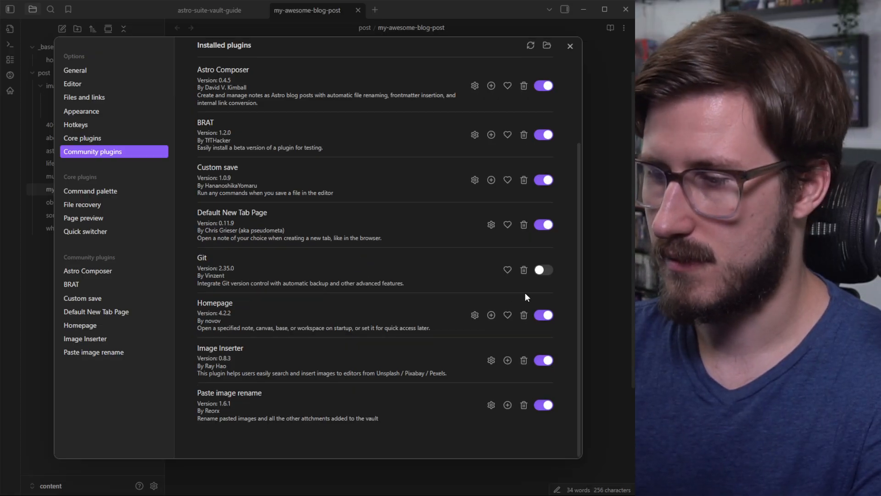
pyautogui.click(544, 270)
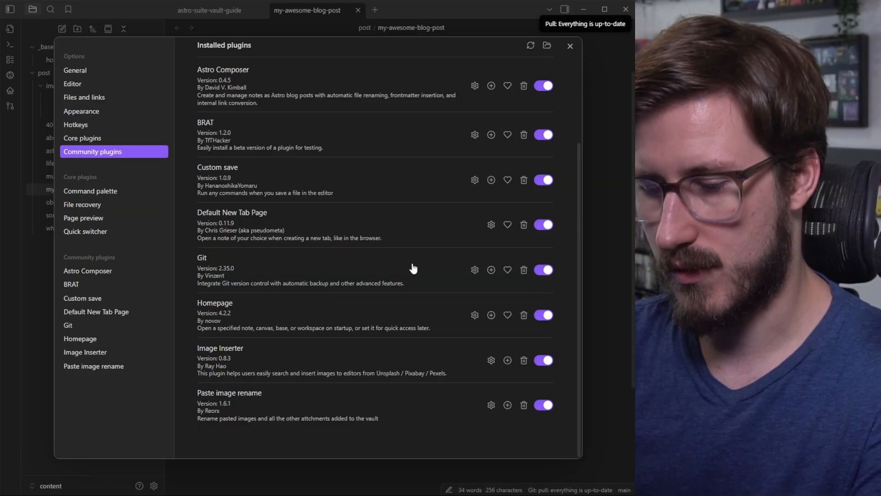
pyautogui.moveTo(425, 153)
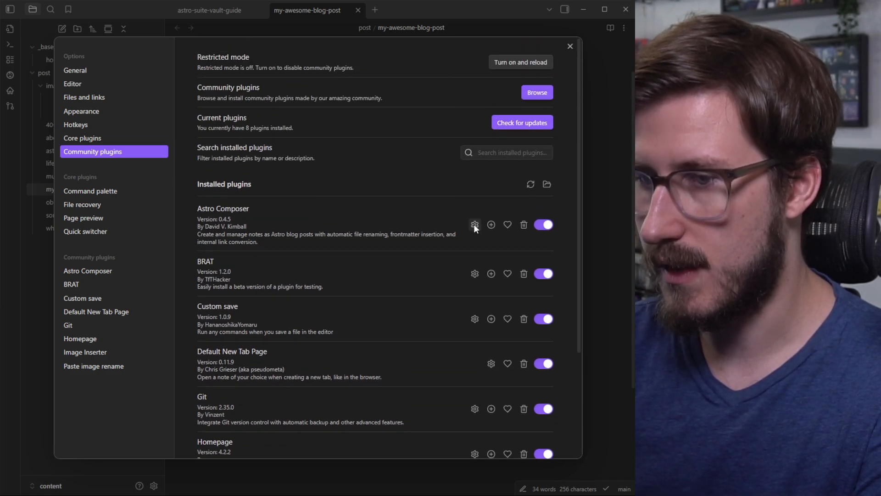
# - Review Astro Composer's settings, including the new-post properties template
pyautogui.click(475, 224)
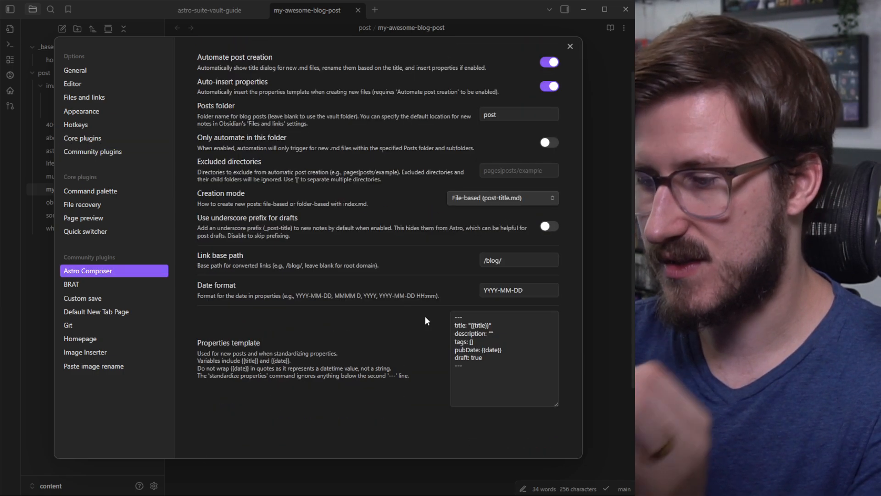
pyautogui.click(510, 365)
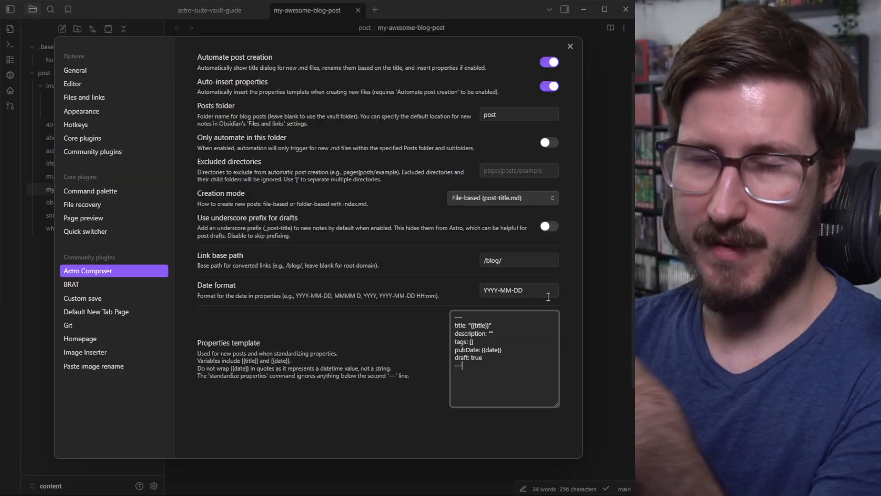
pyautogui.moveTo(519, 228)
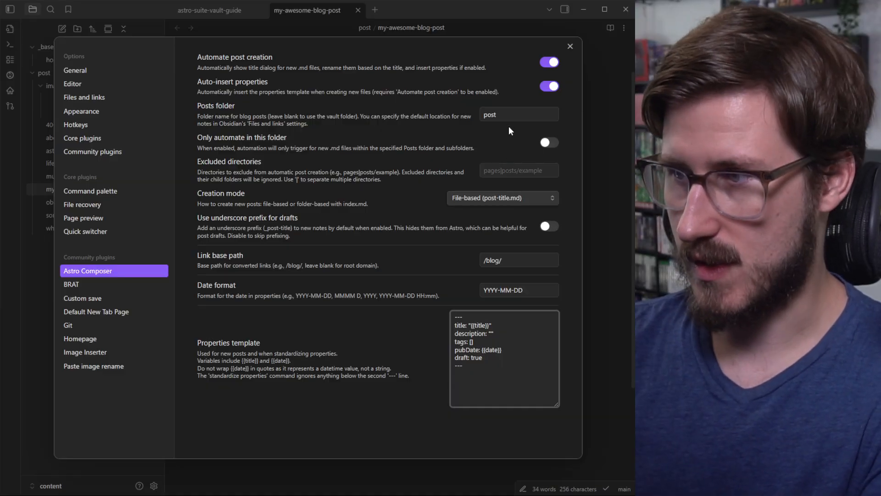
pyautogui.moveTo(369, 394)
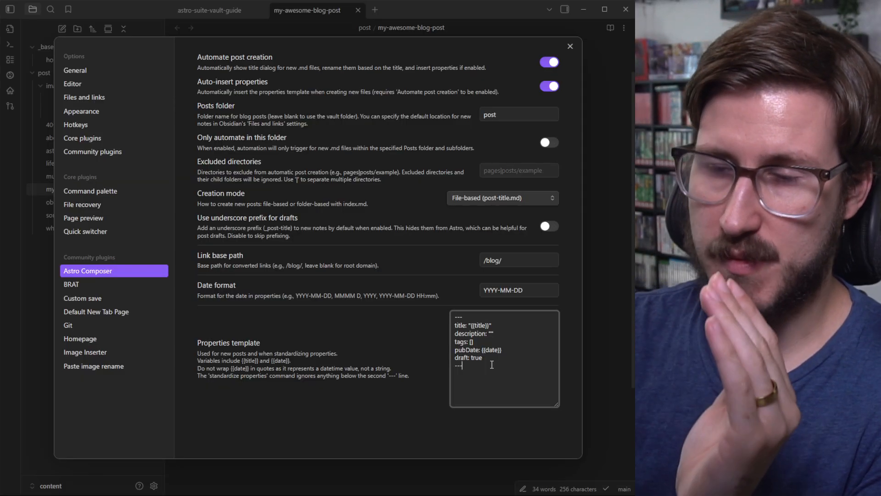
pyautogui.moveTo(348, 287)
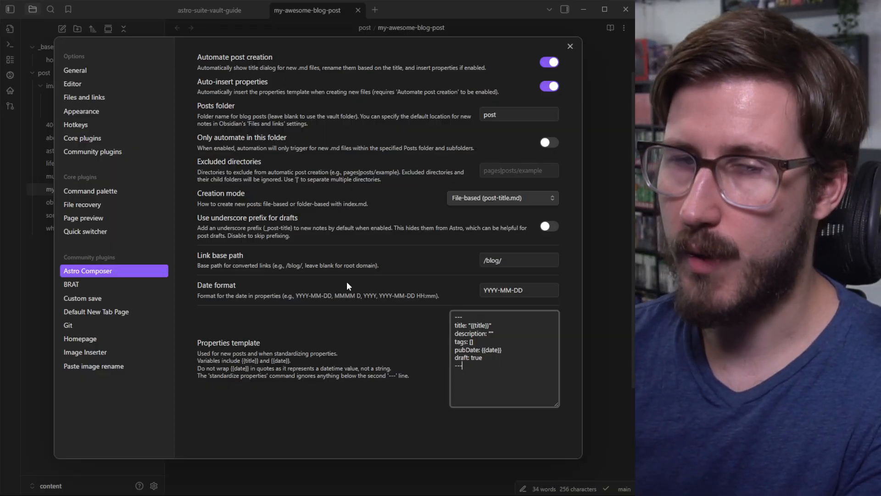
pyautogui.moveTo(447, 317)
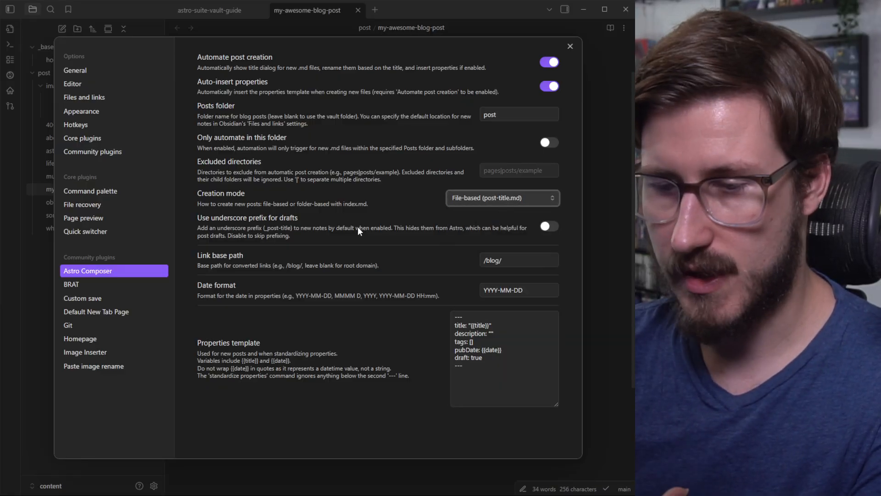
pyautogui.moveTo(209, 249)
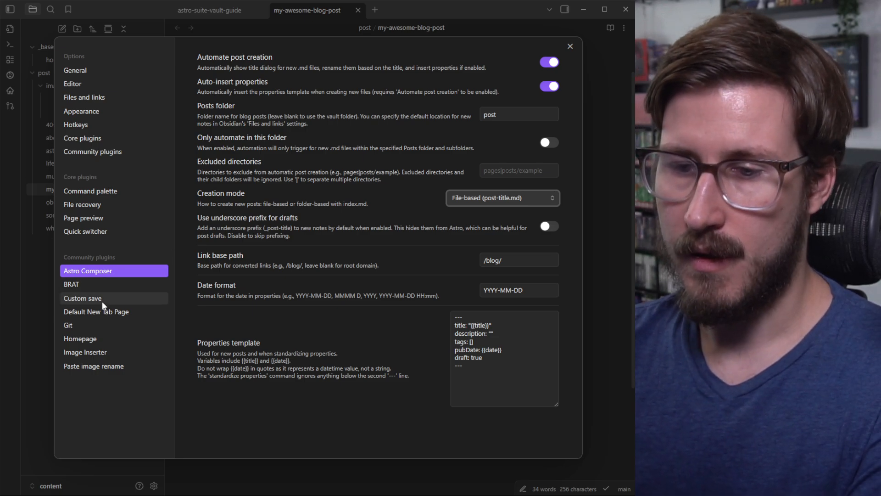
# - Review the Custom save, Default New Tab Page, and Homepage plugin settings in turn
pyautogui.click(83, 298)
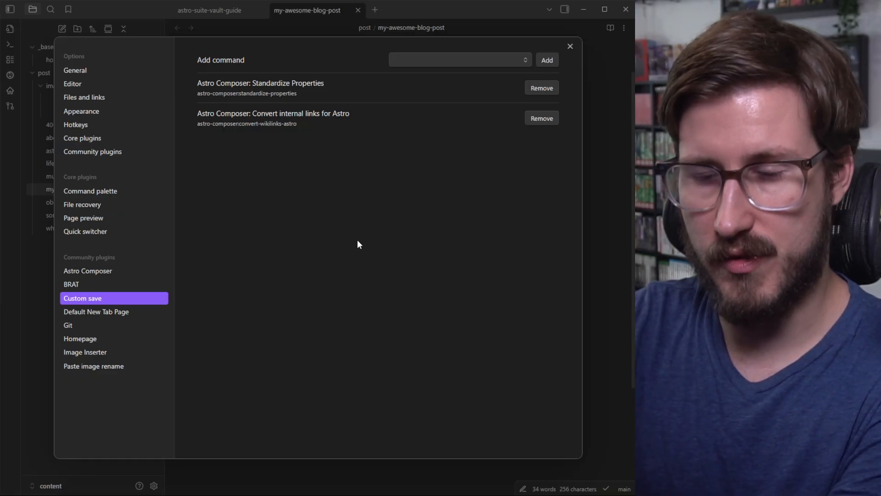
pyautogui.click(95, 312)
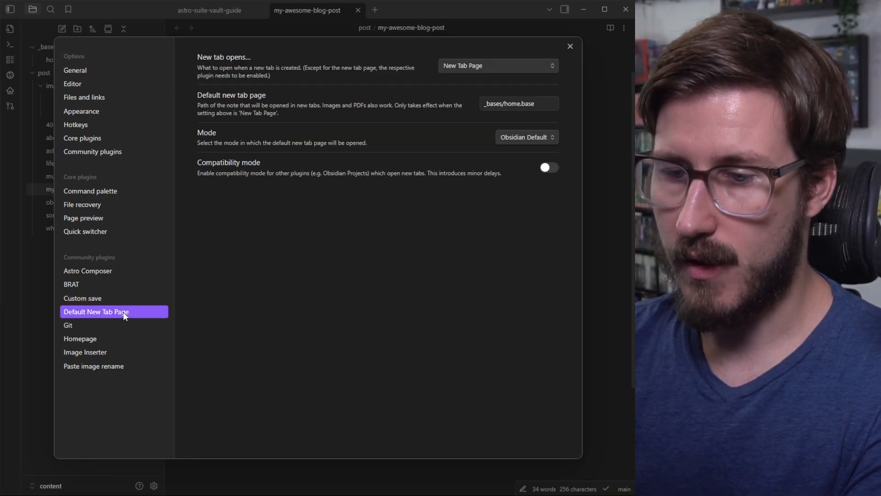
pyautogui.moveTo(484, 233)
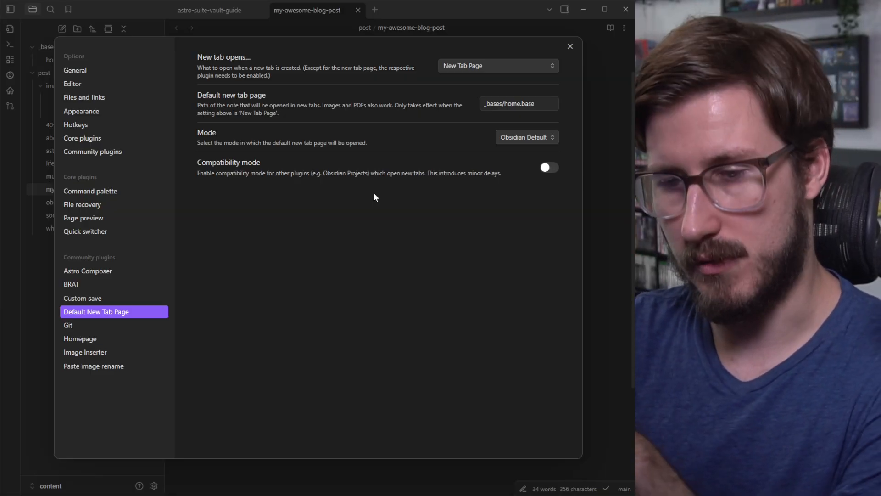
pyautogui.click(80, 338)
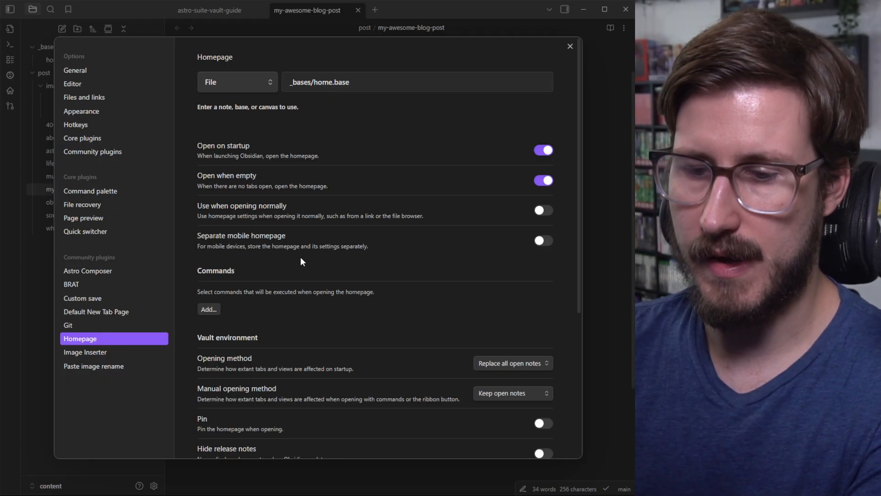
# - Review Image Inserter's settings and its default provider choices, keeping Unsplash
pyautogui.click(84, 353)
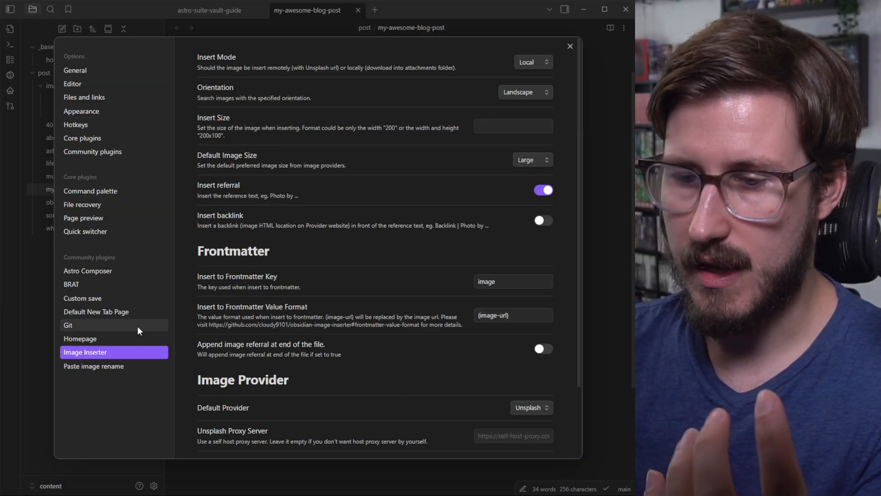
pyautogui.click(94, 366)
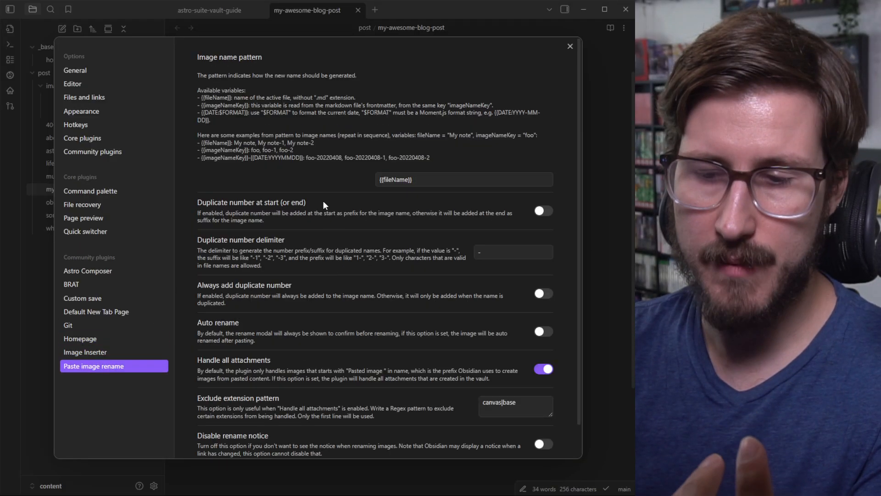
pyautogui.click(85, 352)
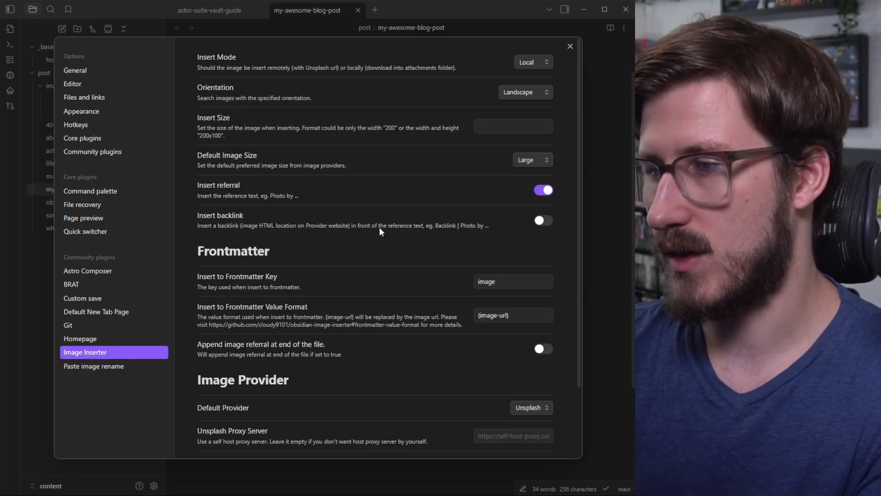
pyautogui.scroll(-3)
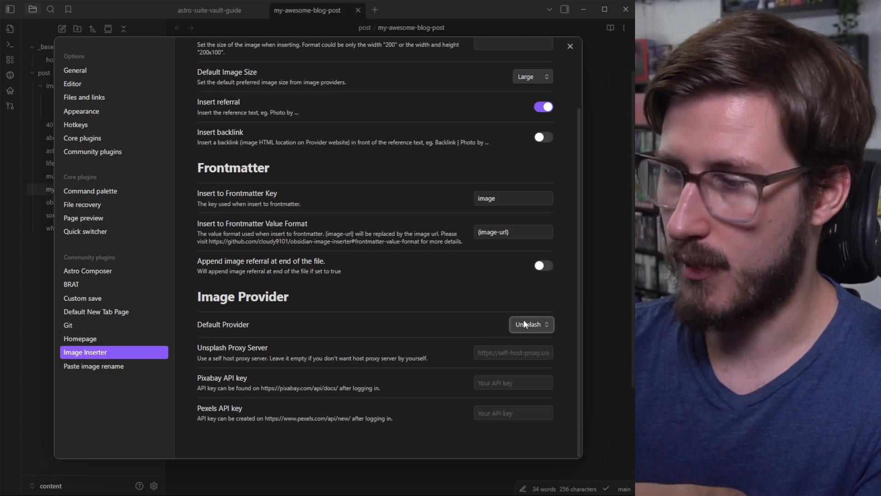
pyautogui.click(531, 325)
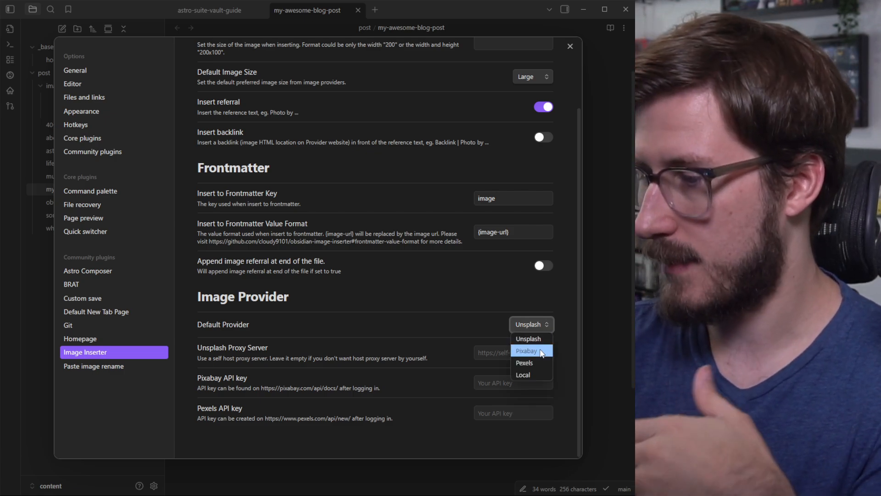
pyautogui.moveTo(533, 375)
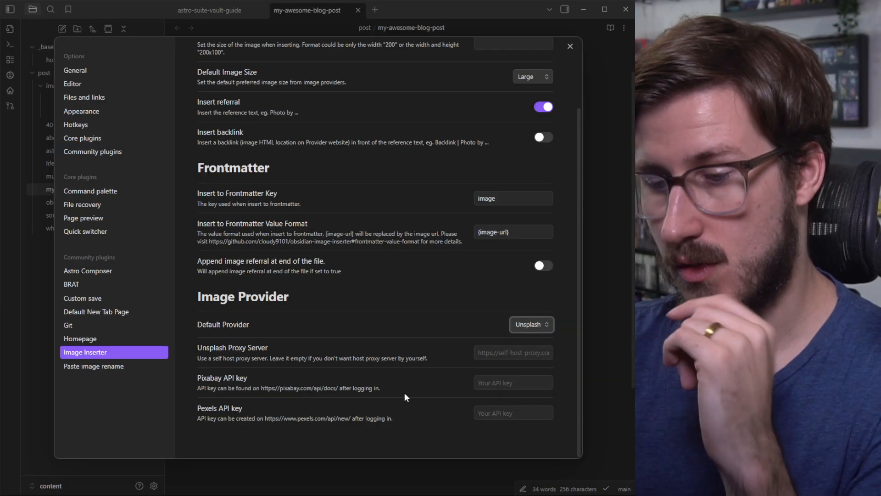
pyautogui.moveTo(387, 269)
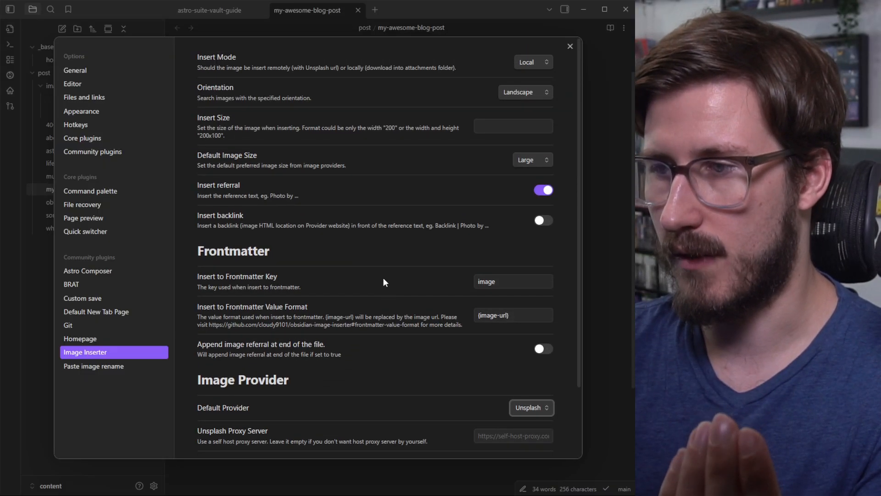
pyautogui.moveTo(567, 48)
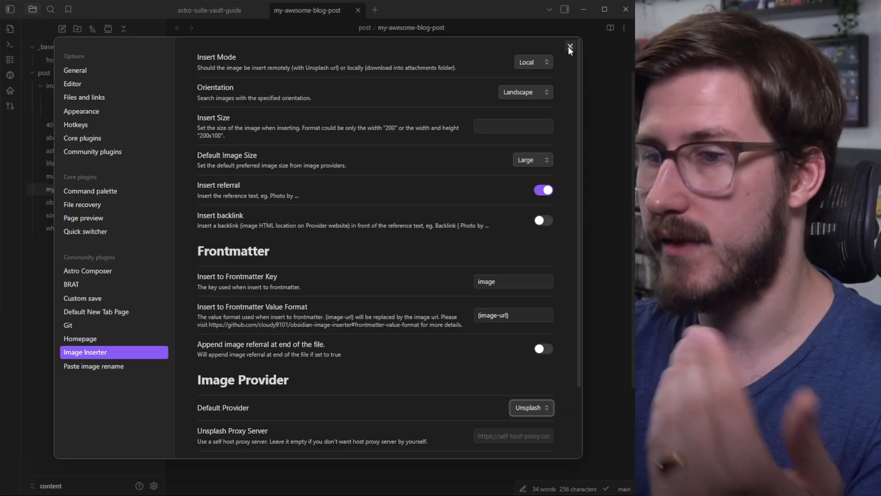
# - Close Settings to return to the my-awesome-blog-post note with its Unsplash fruit photo
pyautogui.click(569, 46)
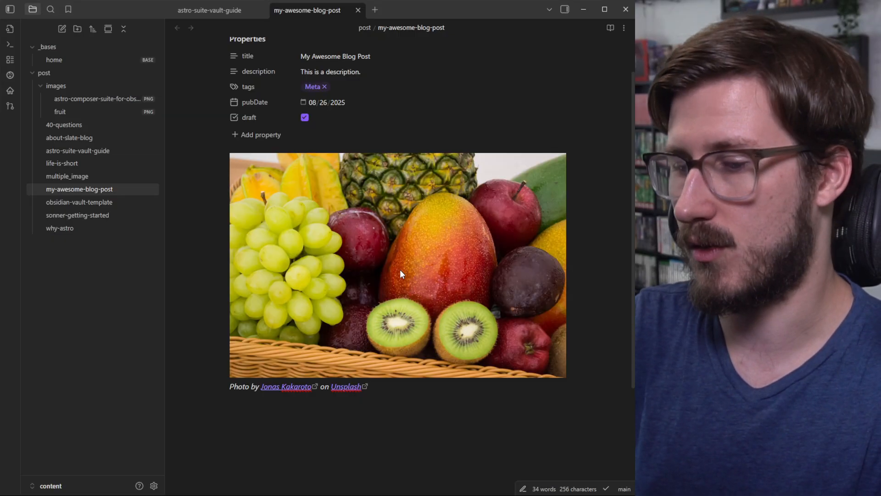
pyautogui.moveTo(349, 295)
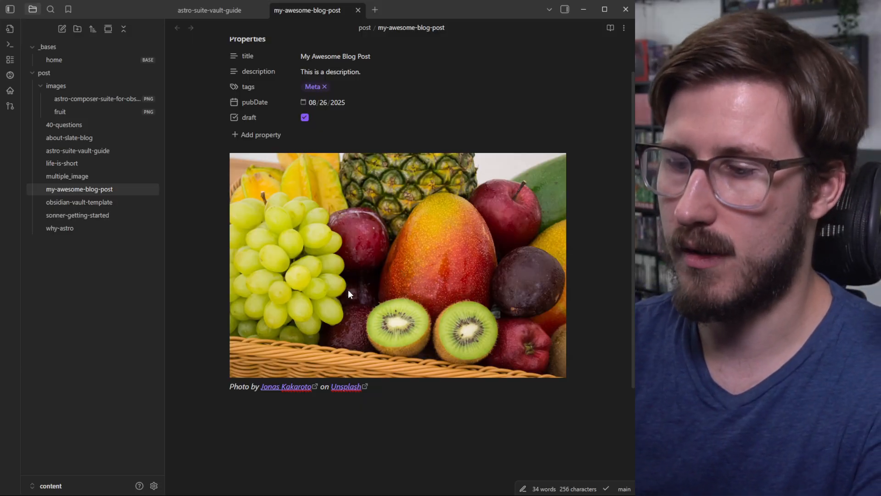
pyautogui.moveTo(386, 182)
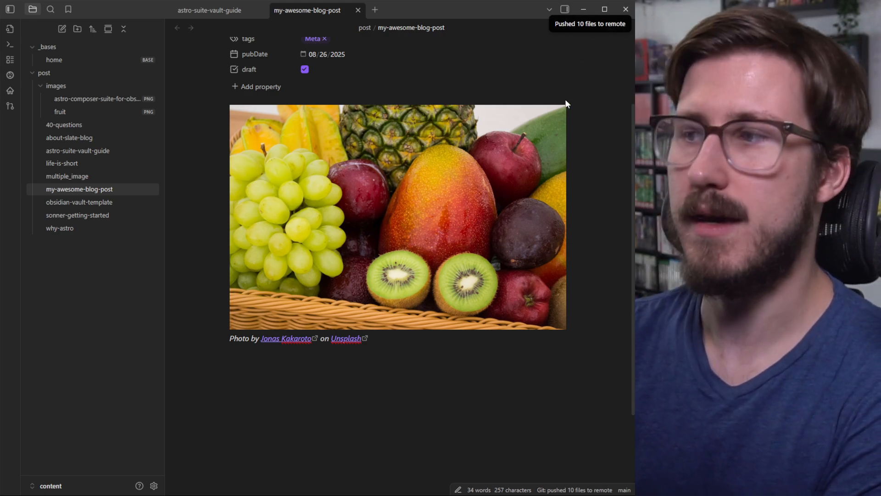
pyautogui.moveTo(563, 126)
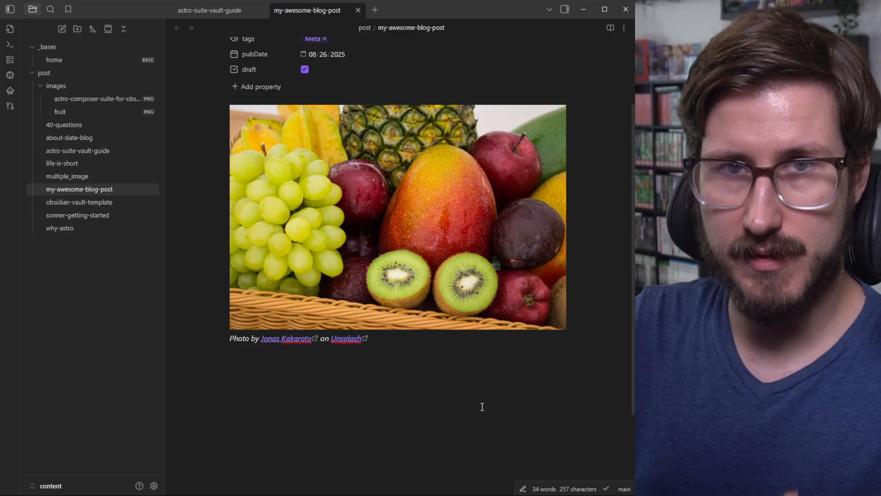
pyautogui.click(231, 362)
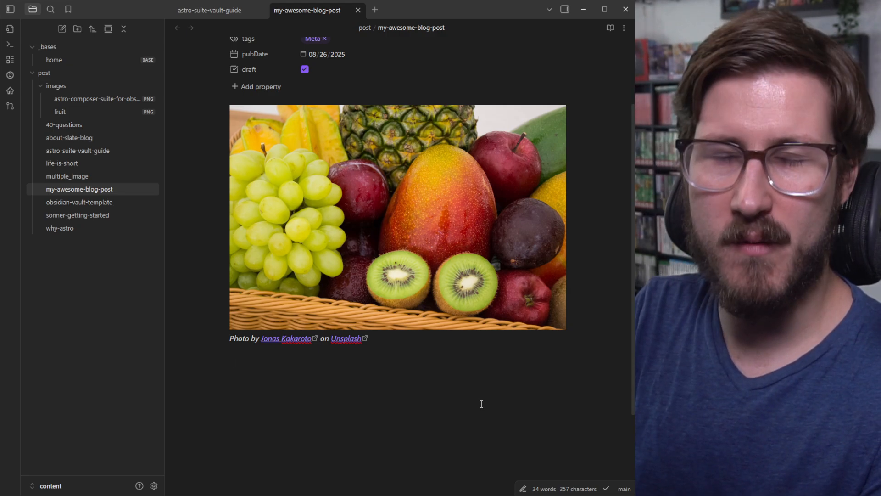
pyautogui.moveTo(541, 340)
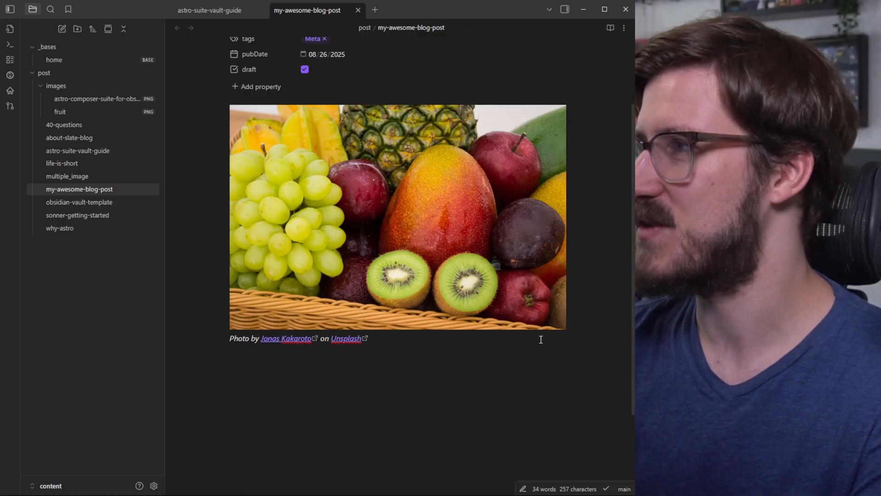